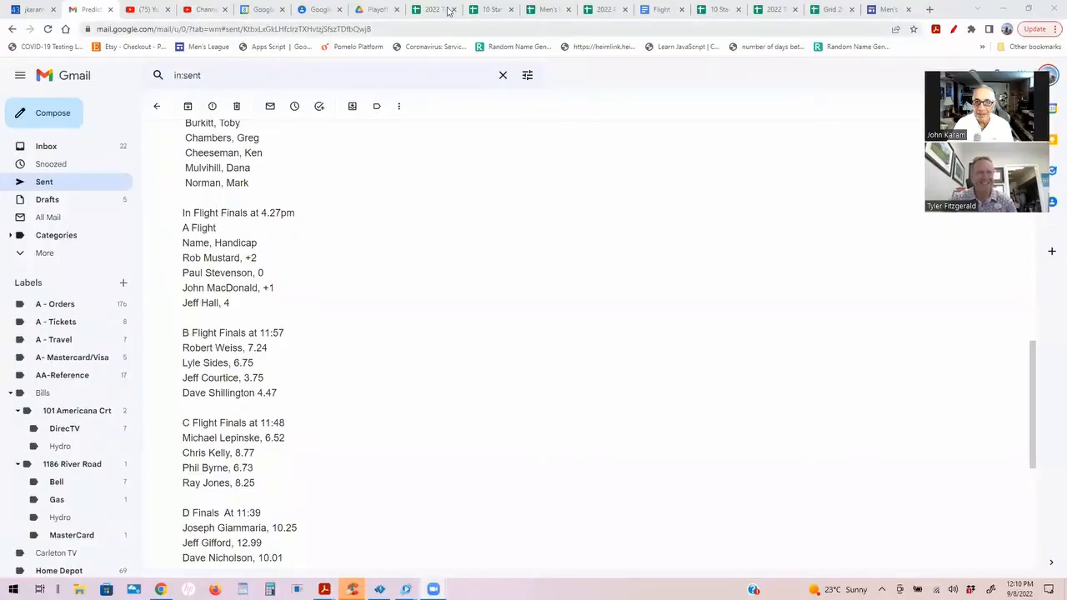
- Show the A Team Finals bracket in the 2022 Team Finals sheet and select Team 12
click(432, 9)
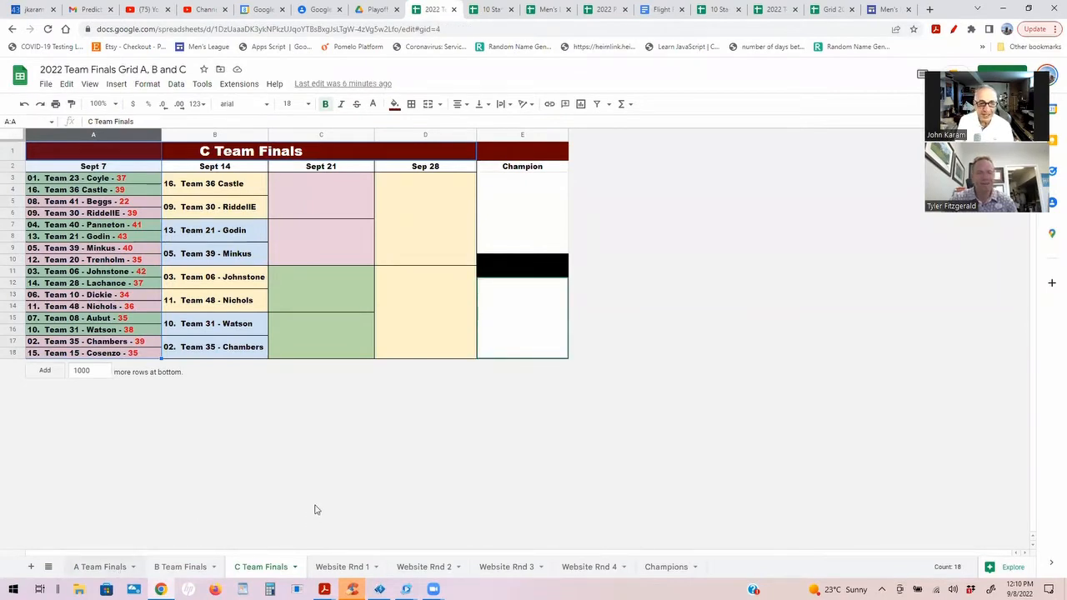
click(99, 567)
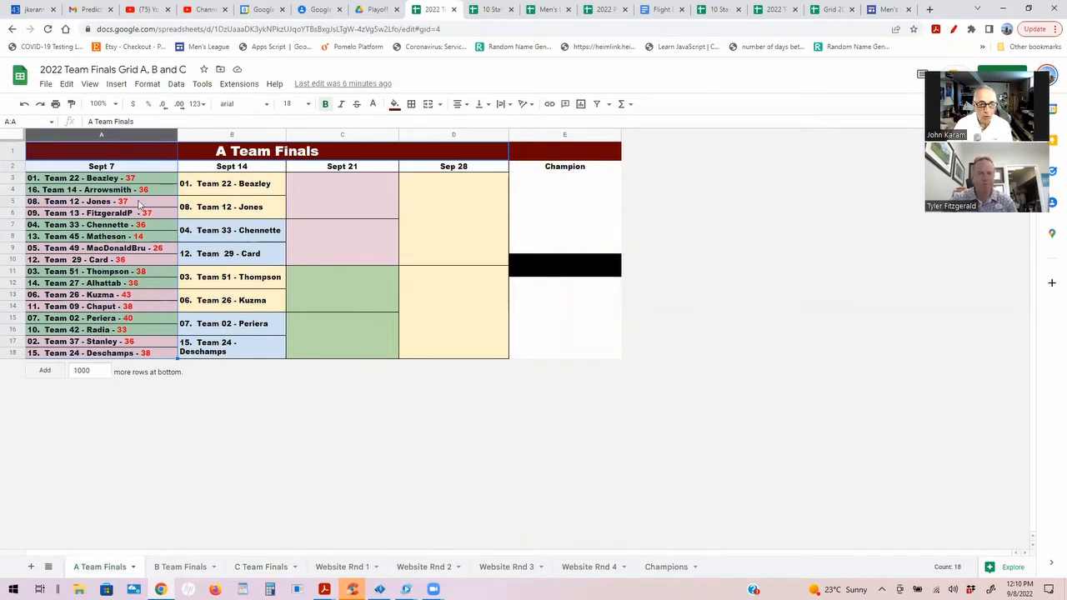
mouse_move(486, 498)
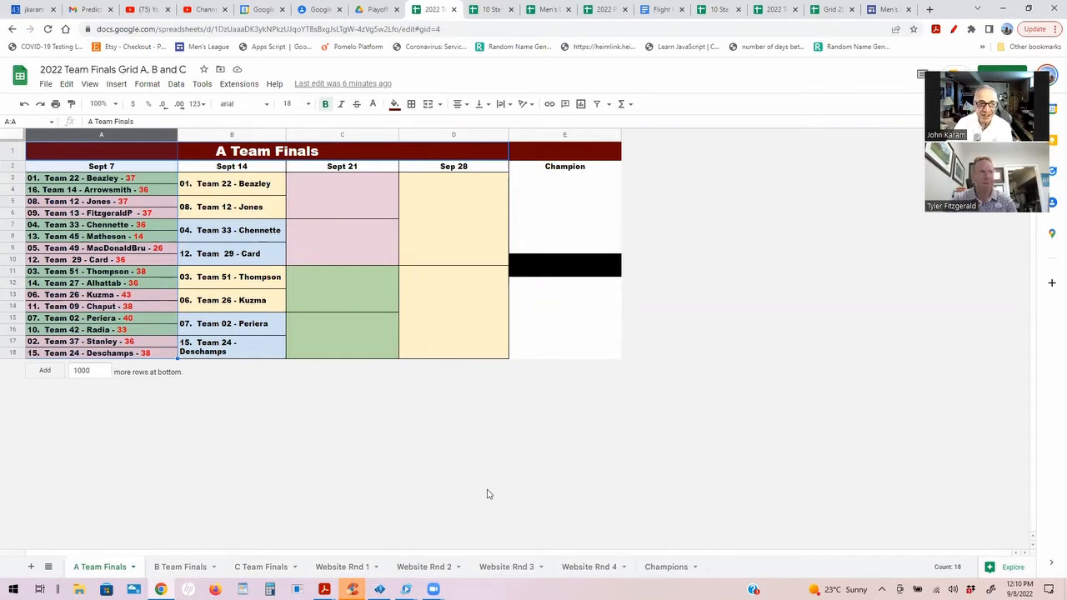
mouse_move(52, 211)
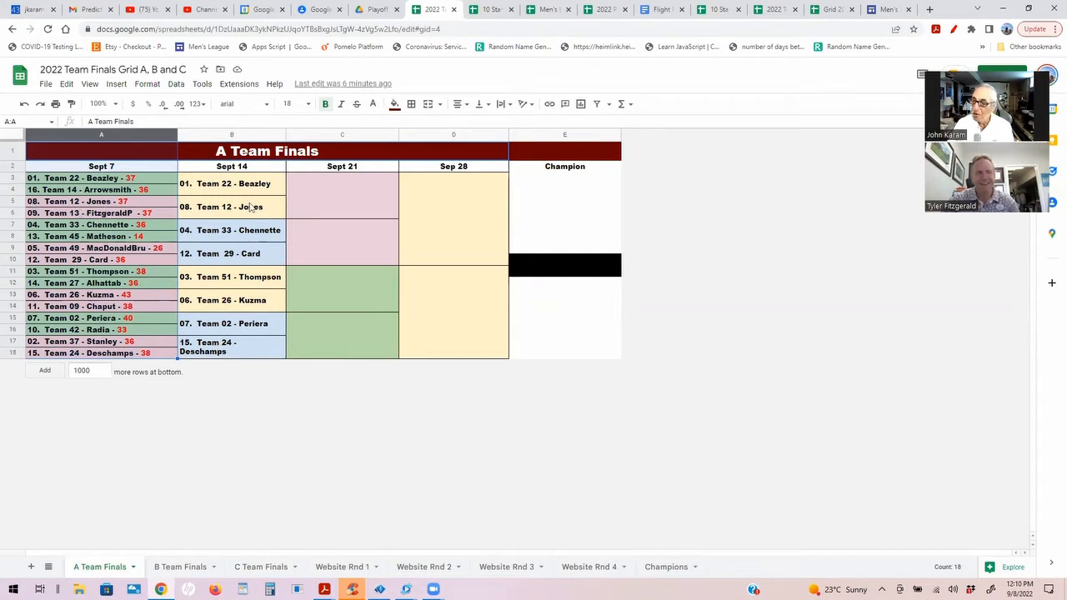
click(231, 206)
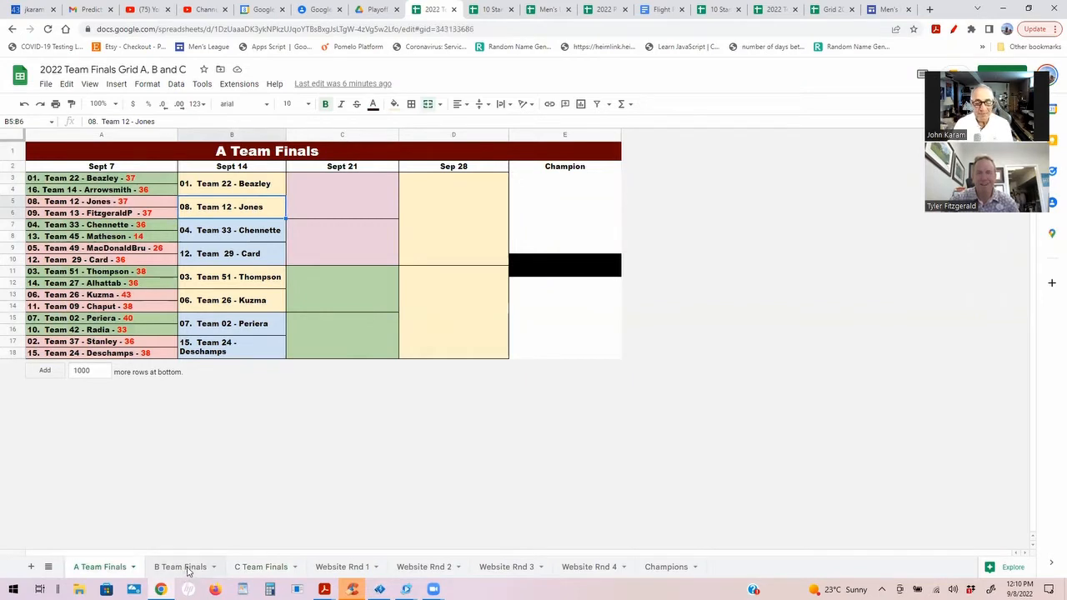
- Show the B Team Finals bracket and select the Team 03 entry under Sept 14
click(180, 567)
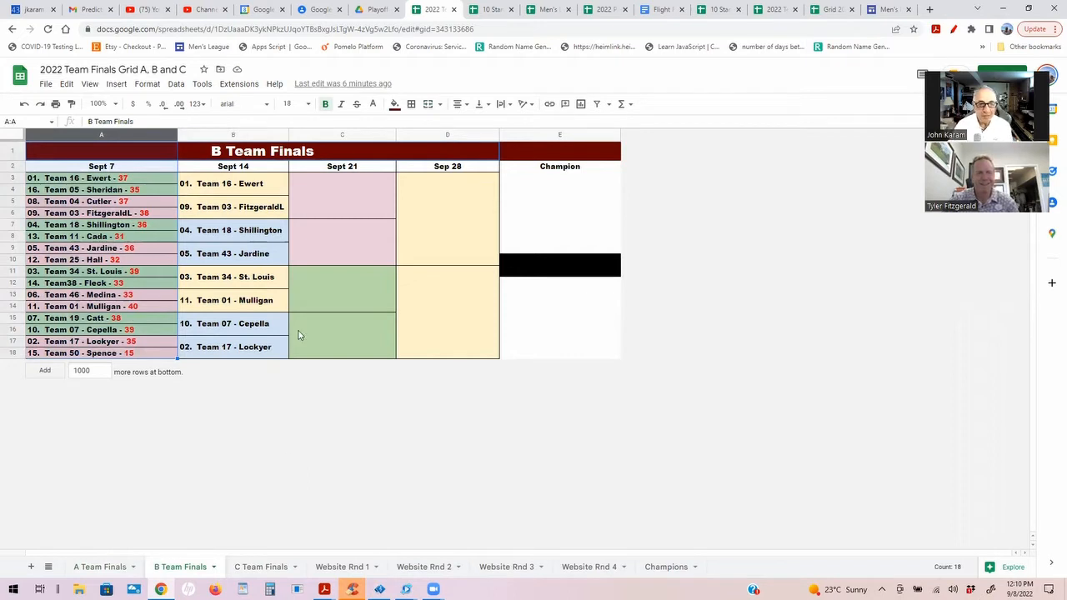
mouse_move(151, 218)
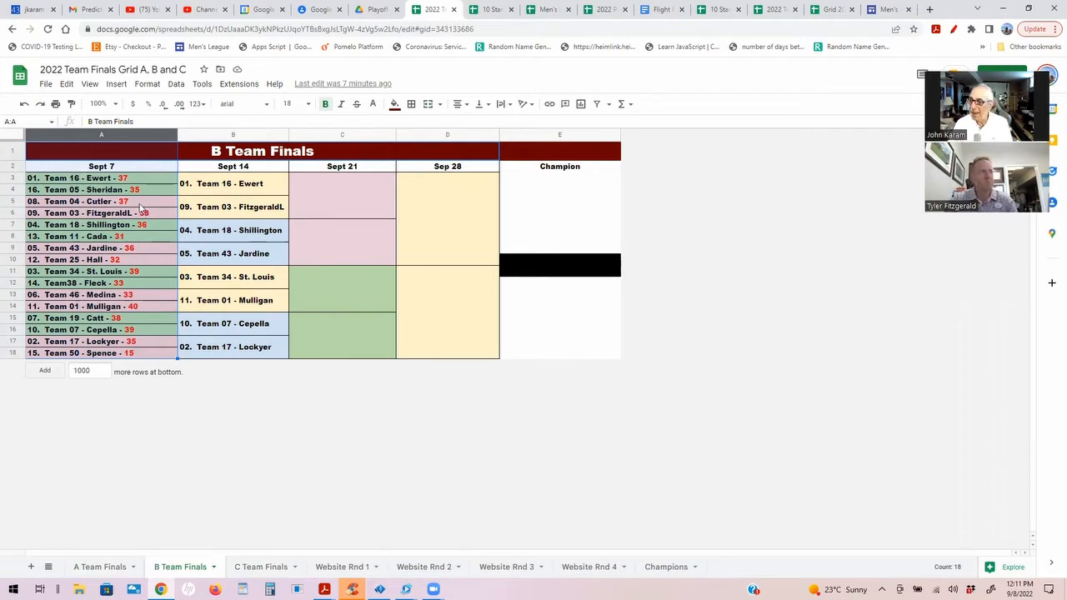
mouse_move(133, 206)
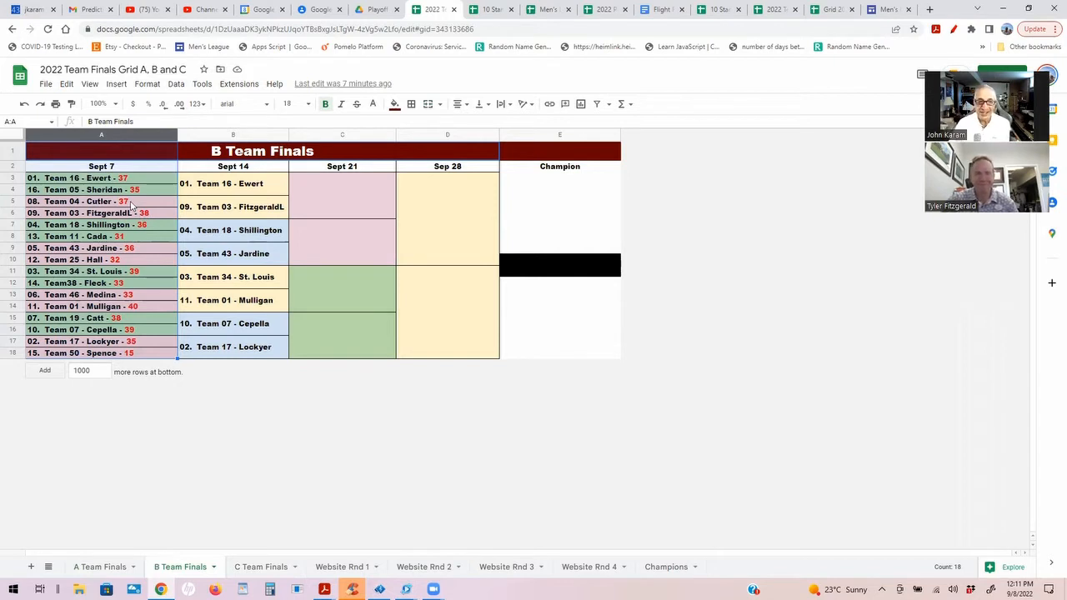
mouse_move(243, 212)
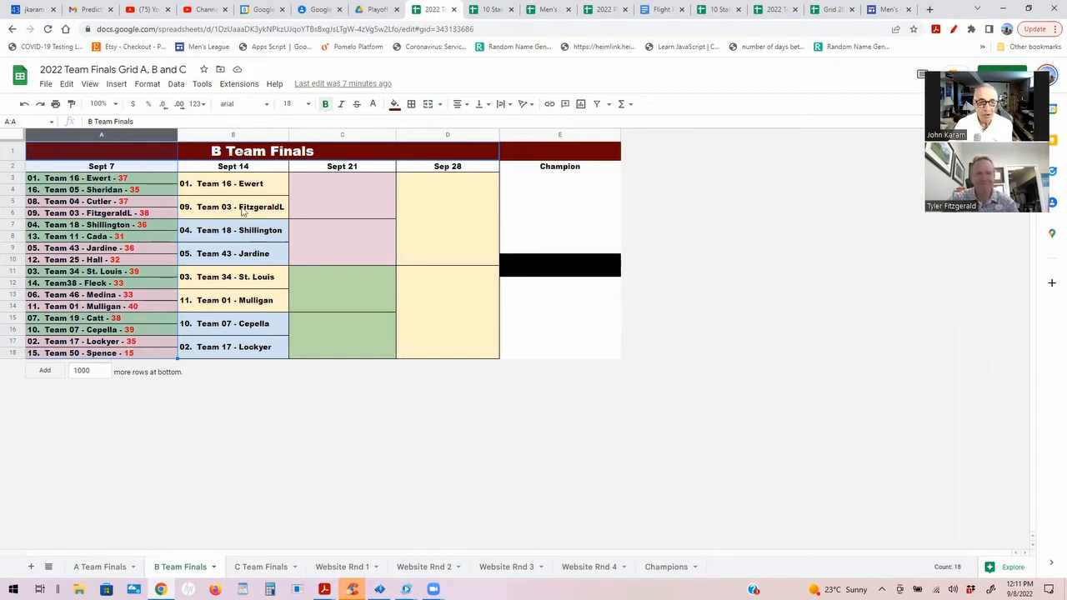
click(233, 207)
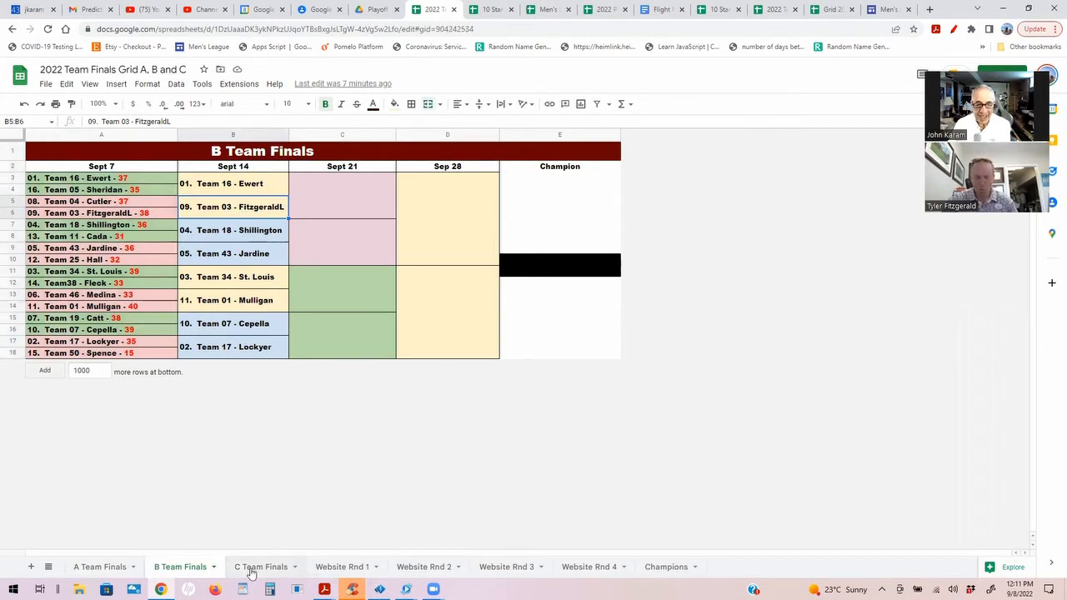
click(261, 567)
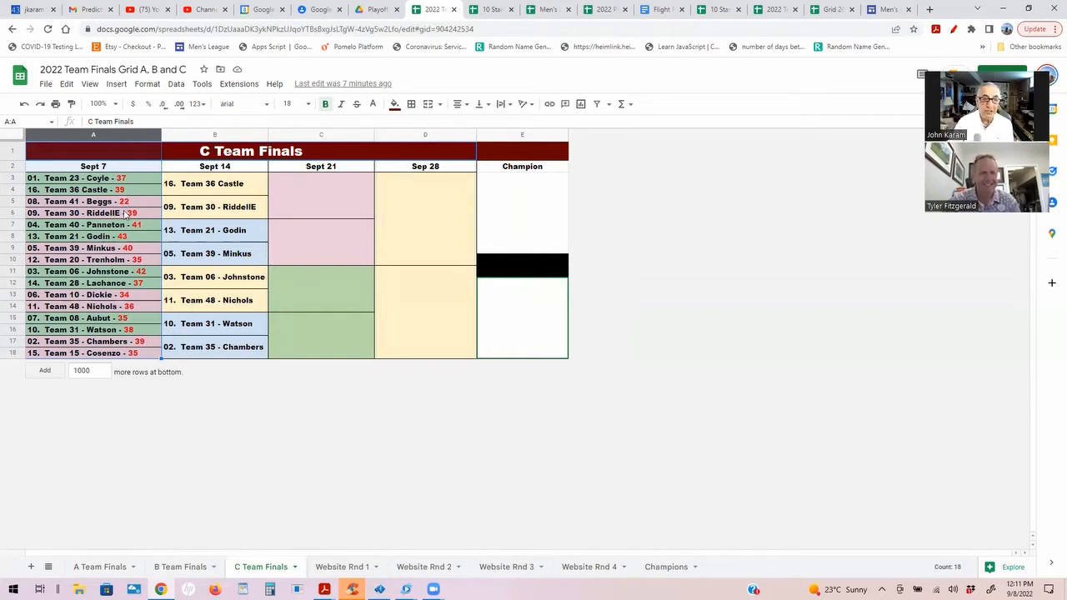
mouse_move(237, 215)
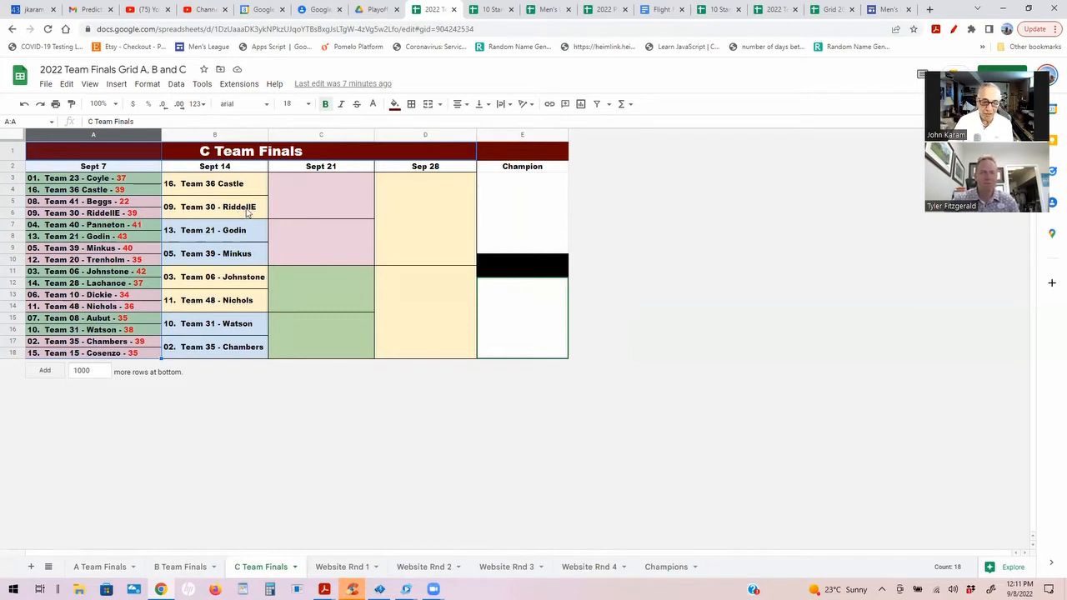
mouse_move(434, 545)
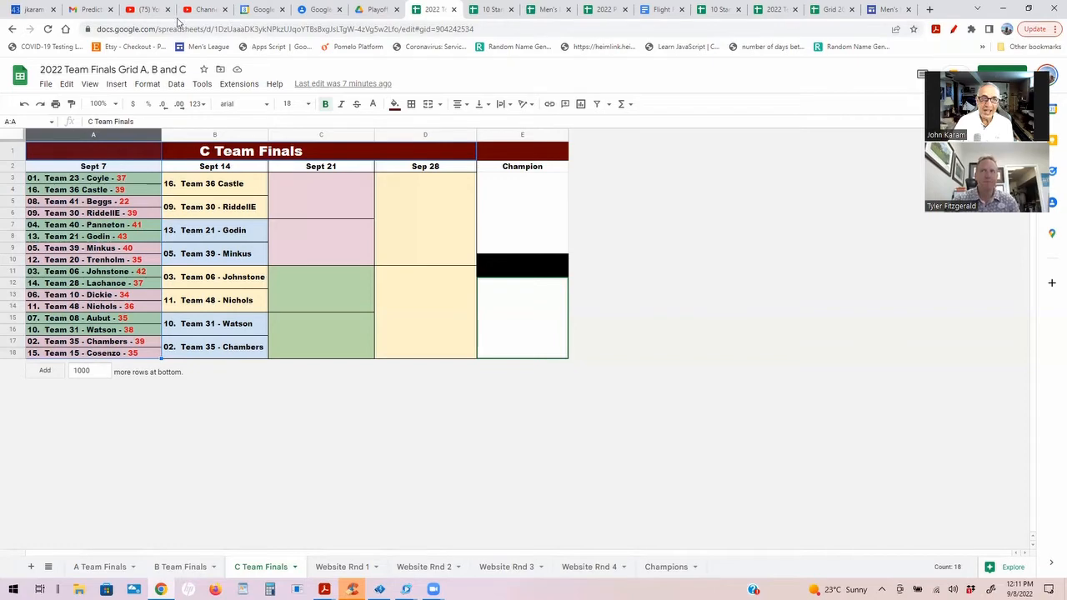
- Return to the Prediction Data email and view the A Team Finals rosters
click(88, 9)
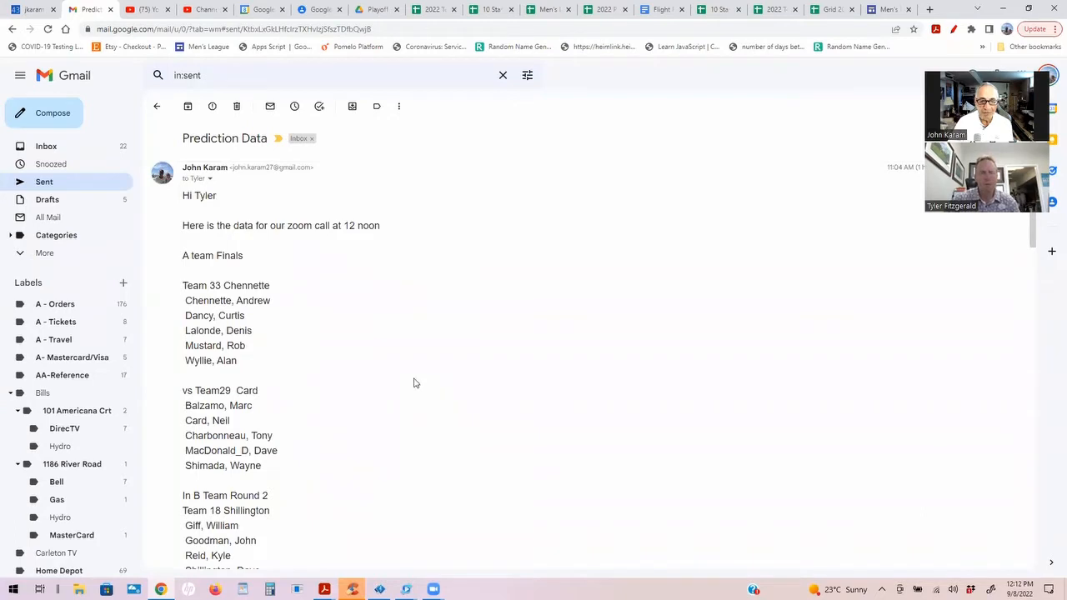
scroll(down, 3)
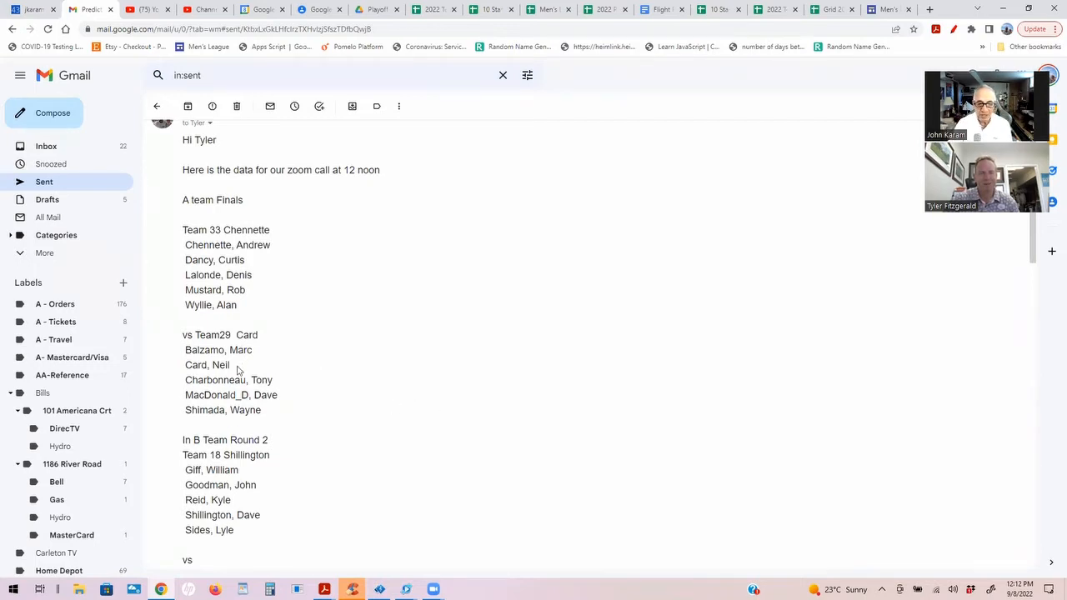
mouse_move(286, 407)
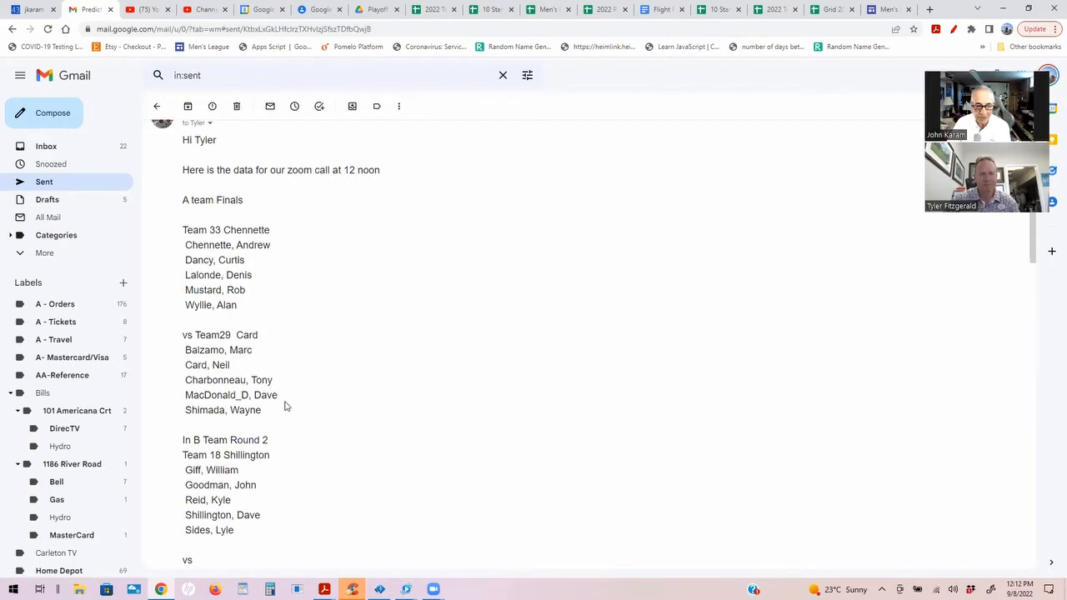
mouse_move(330, 378)
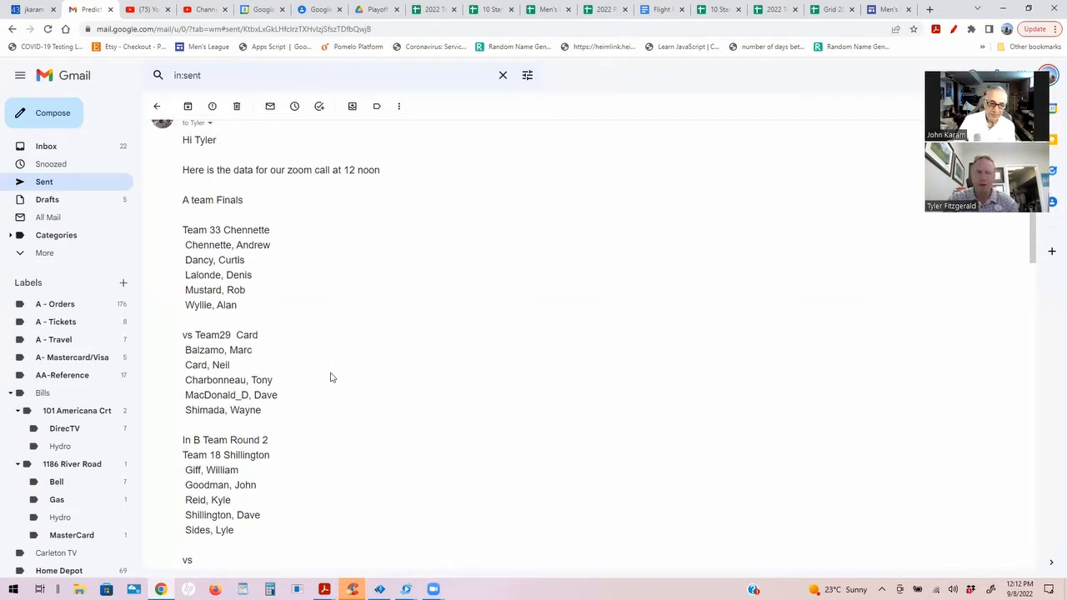
mouse_move(316, 347)
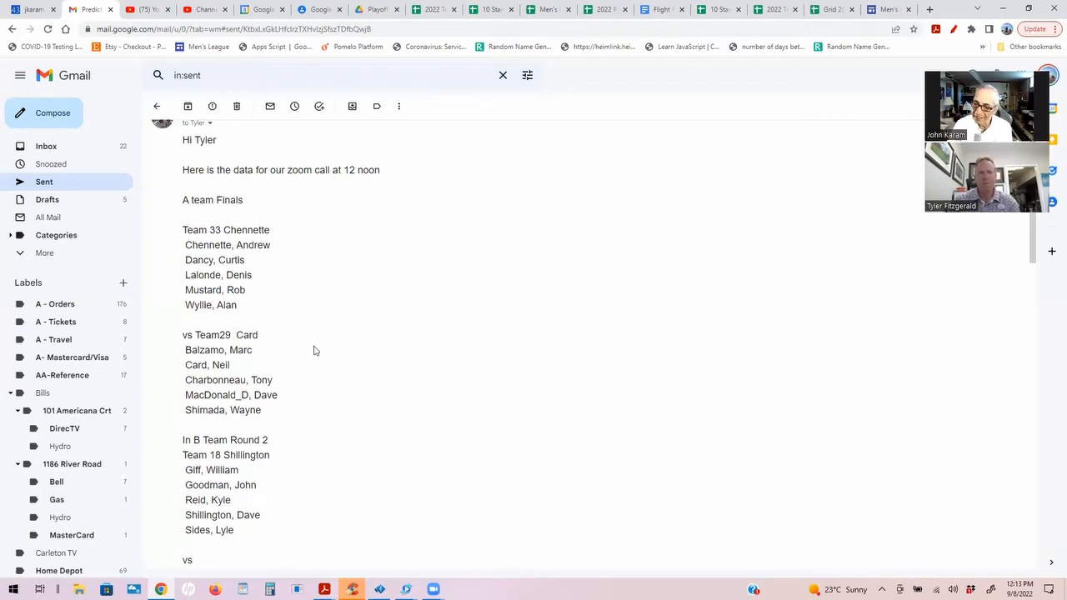
scroll(down, 3)
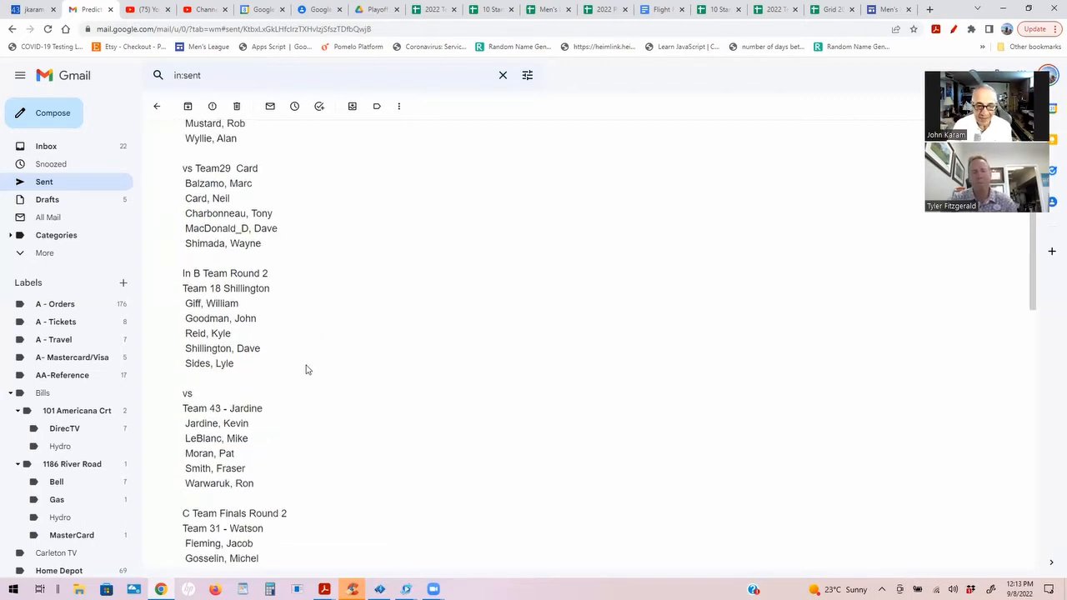
scroll(down, 3)
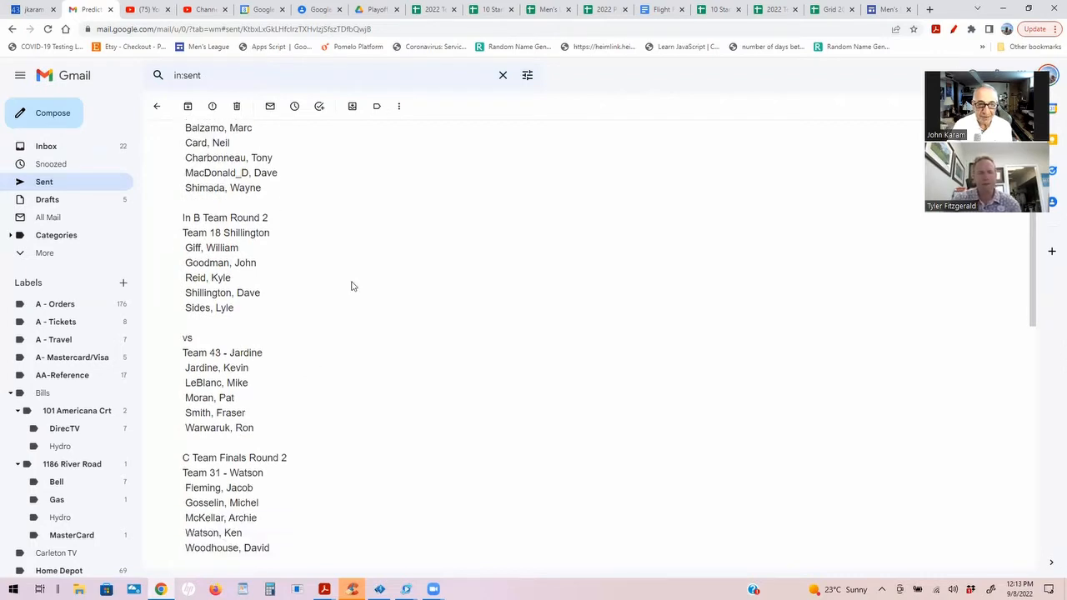
mouse_move(304, 274)
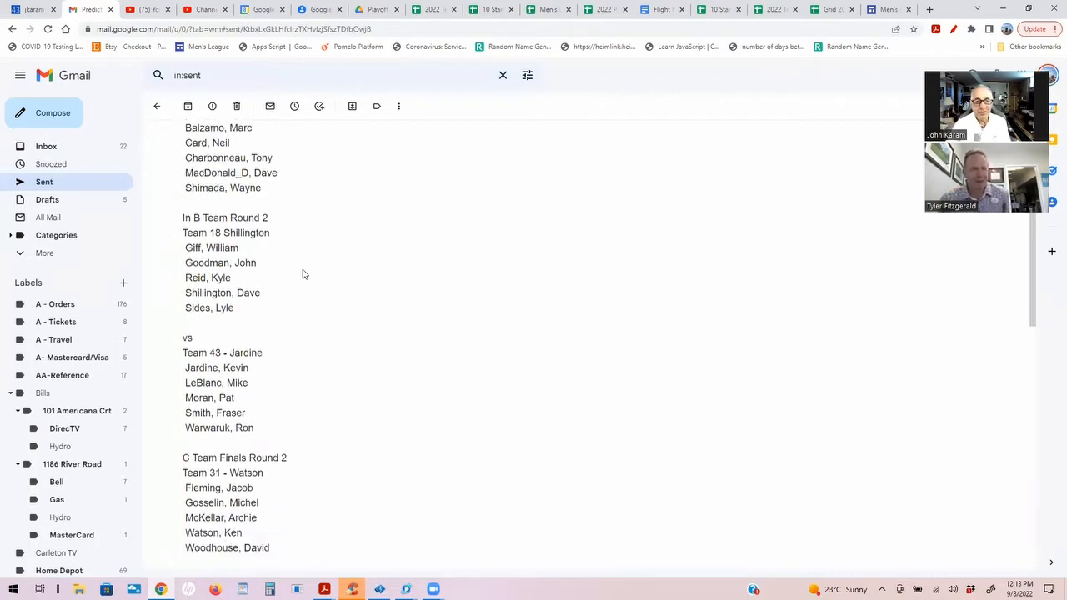
mouse_move(270, 252)
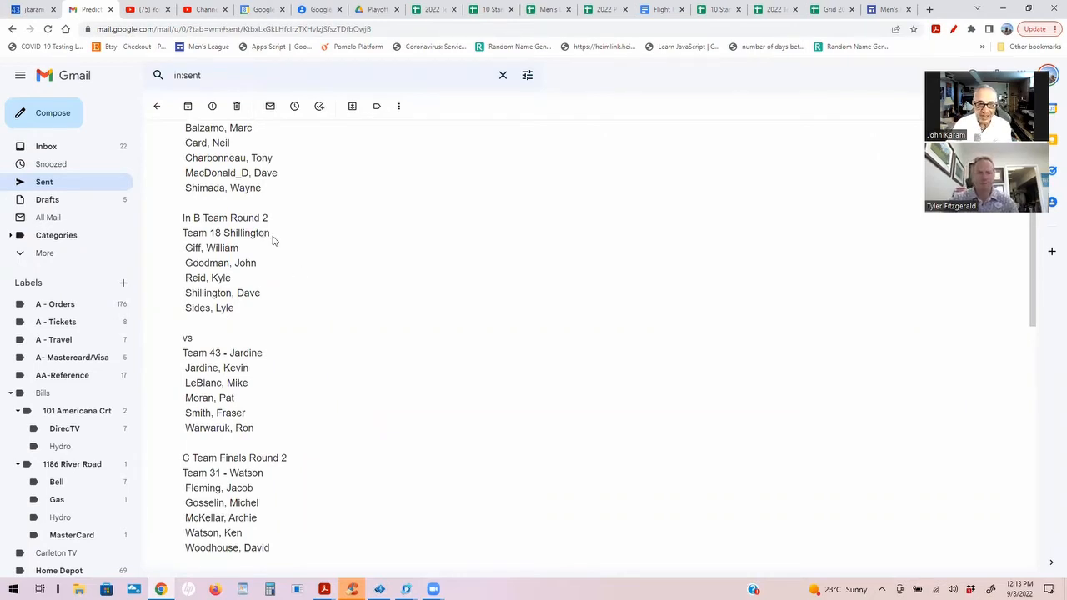
mouse_move(245, 318)
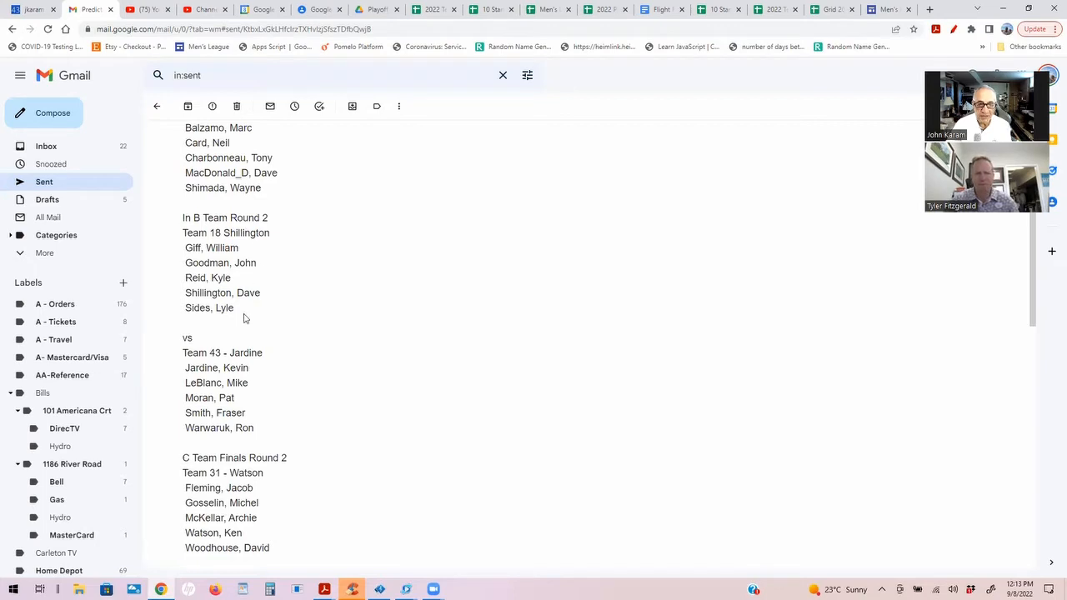
mouse_move(269, 364)
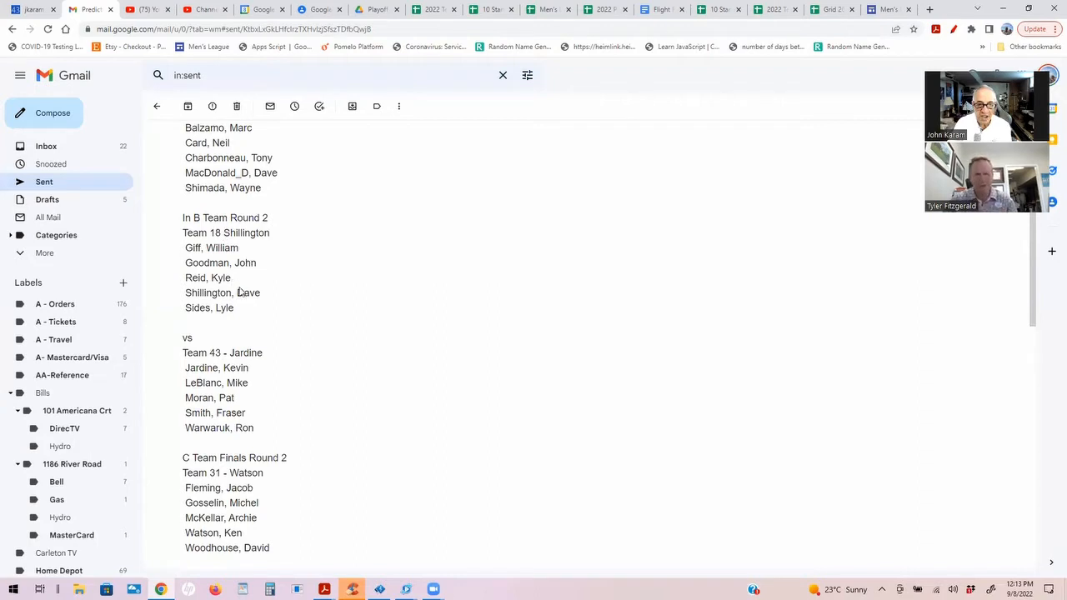
mouse_move(278, 333)
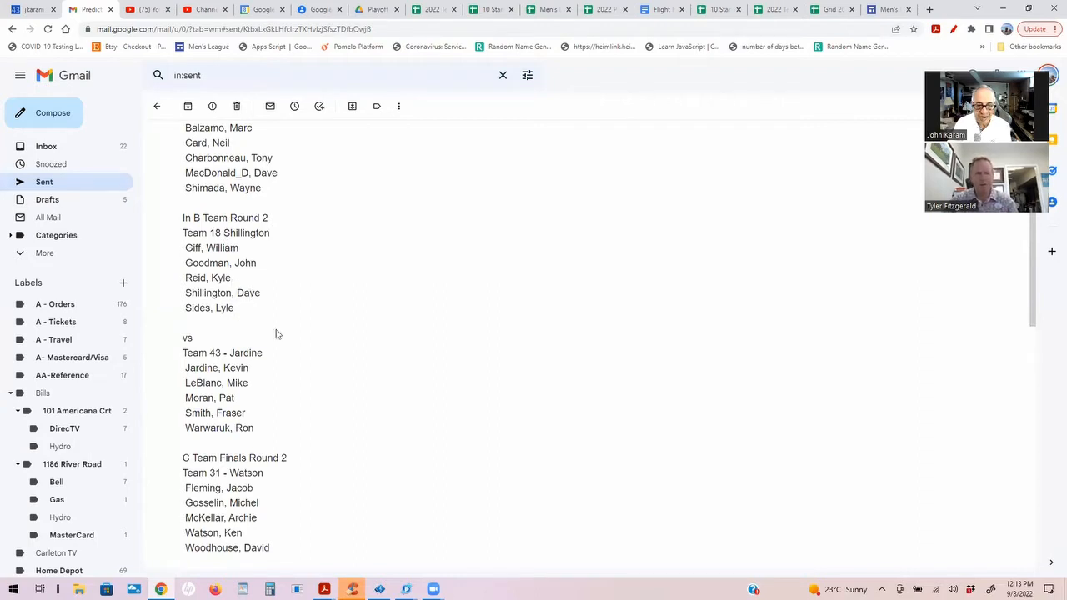
mouse_move(247, 398)
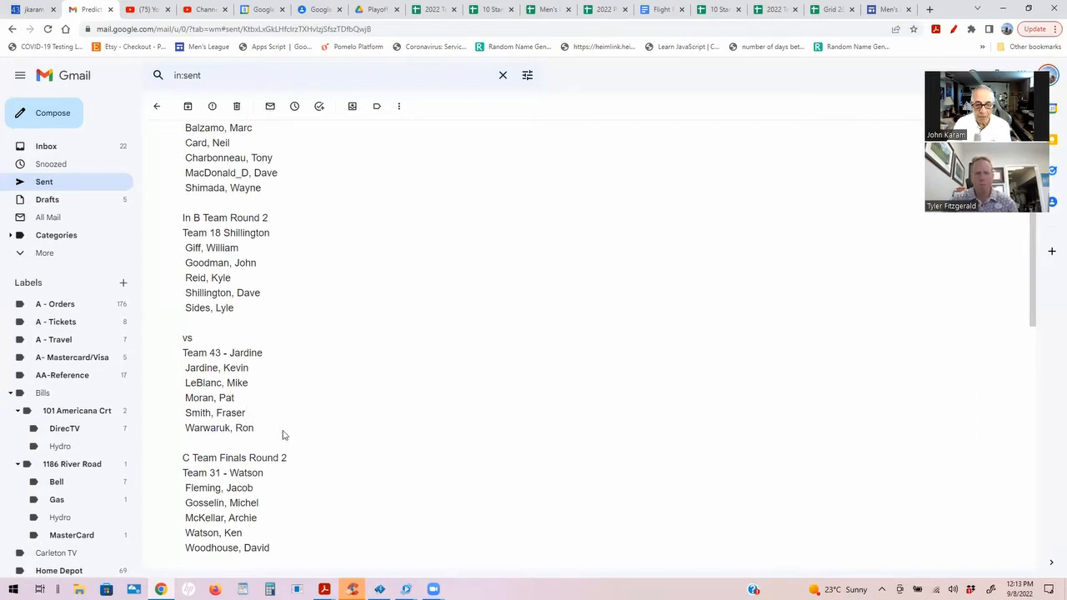
mouse_move(289, 426)
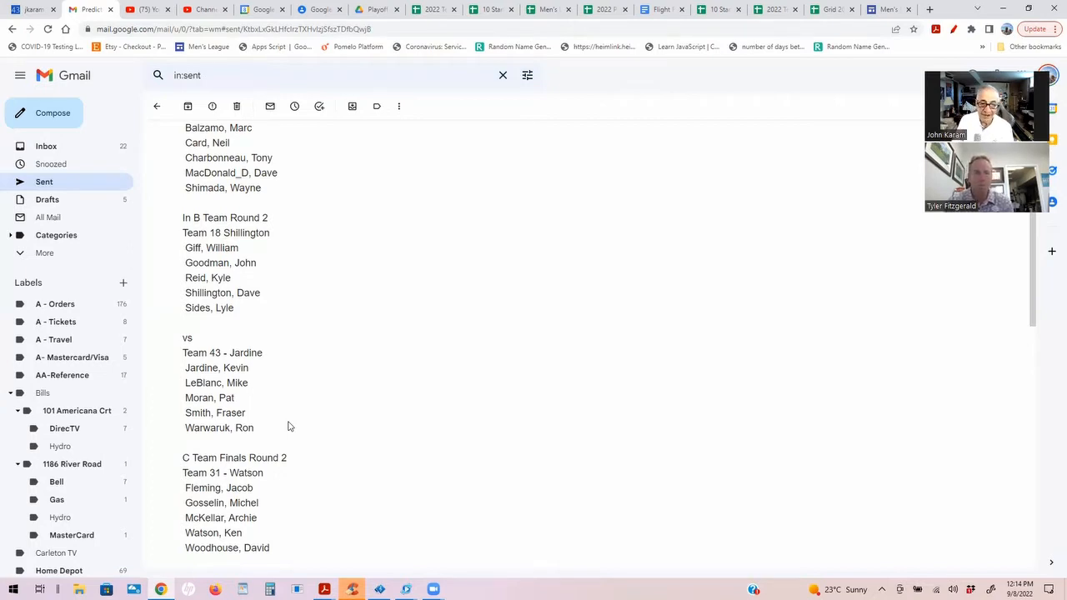
- Scroll past the C Team Finals Round 2 matchup to the A and B Flight Finals lists
scroll(down, 3)
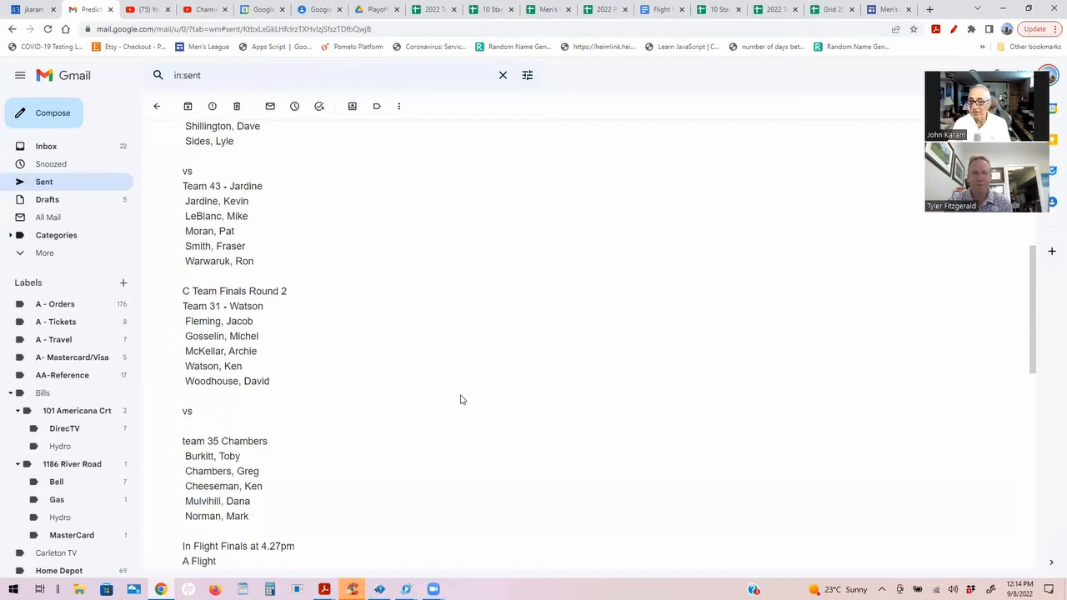
mouse_move(455, 393)
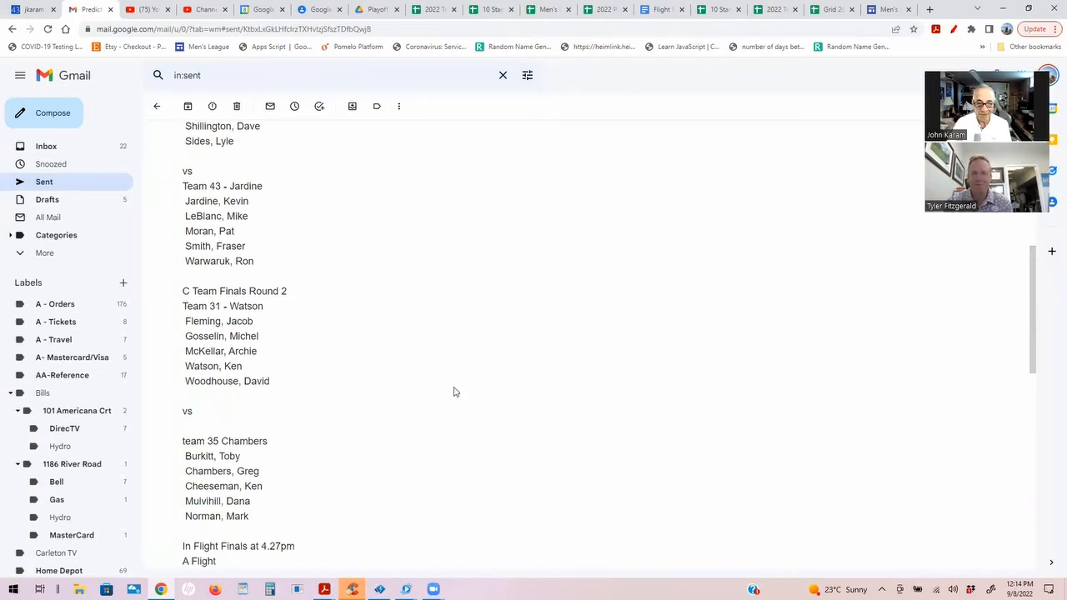
scroll(up, 3)
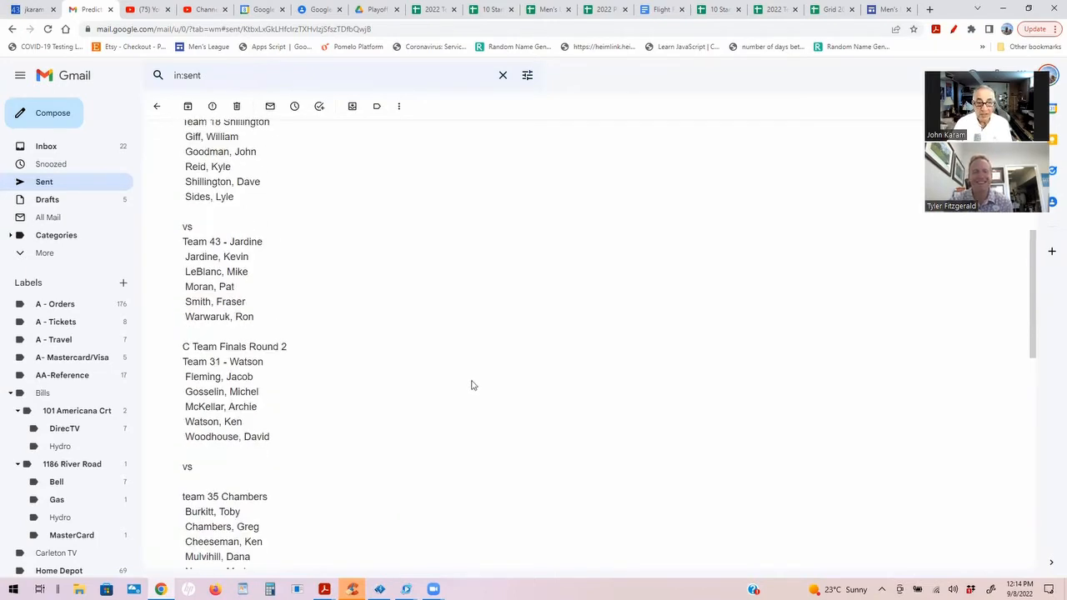
scroll(up, 3)
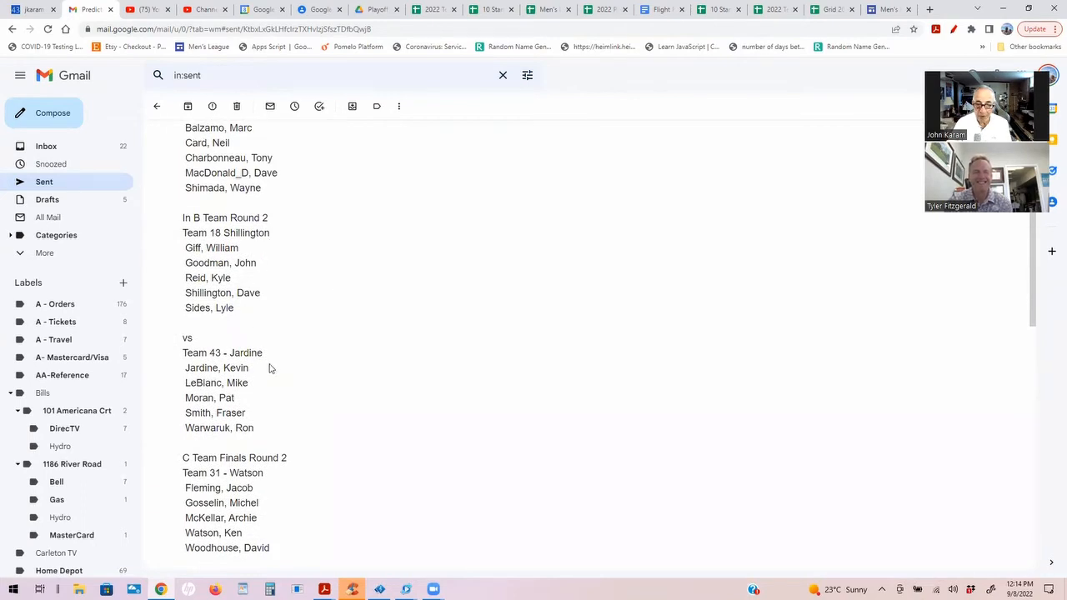
mouse_move(432, 425)
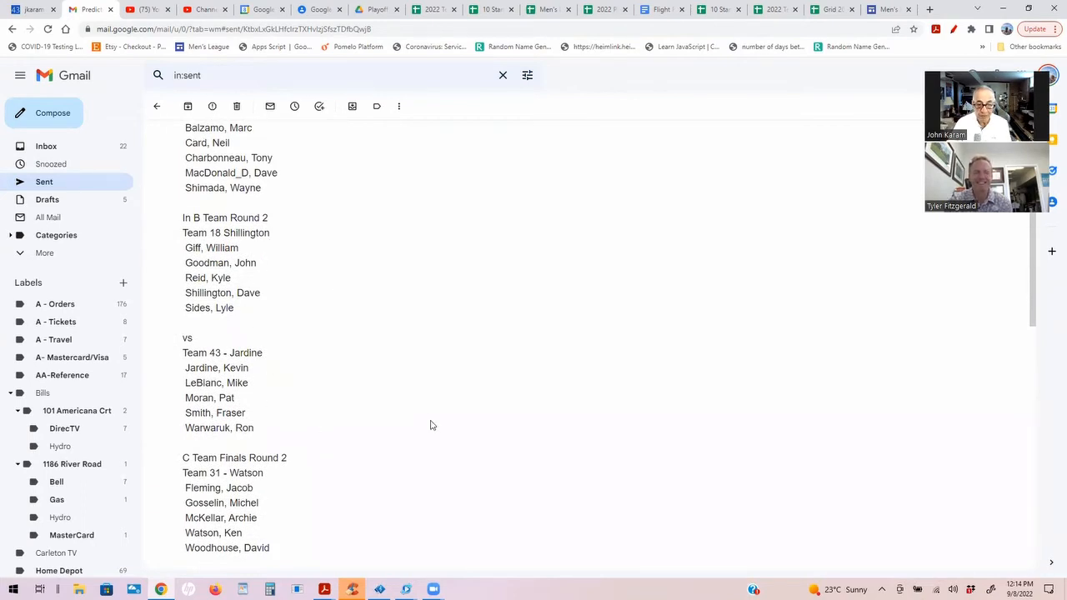
scroll(down, 3)
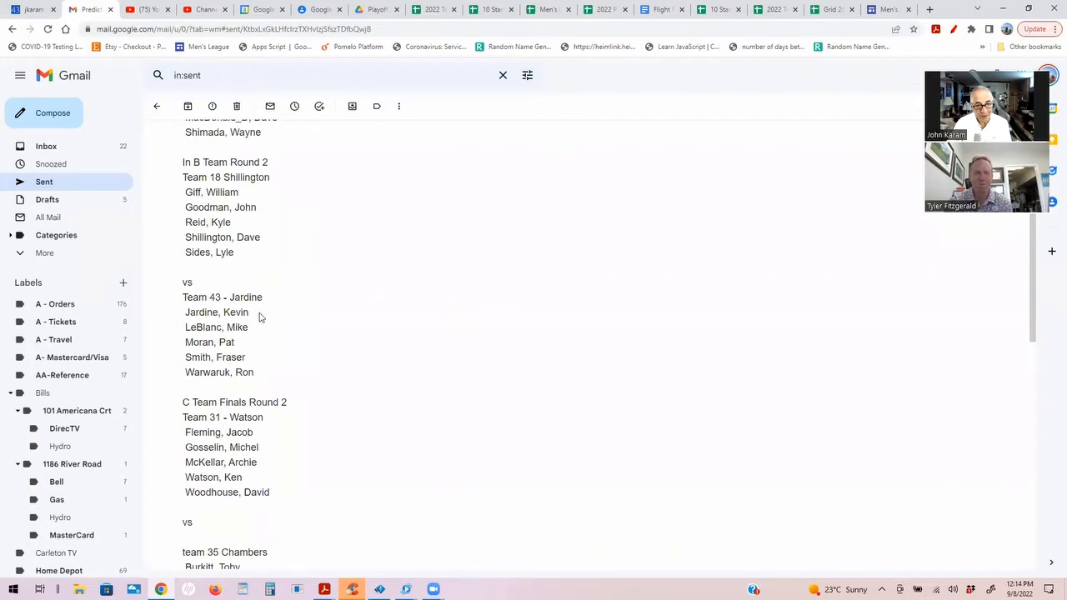
mouse_move(260, 380)
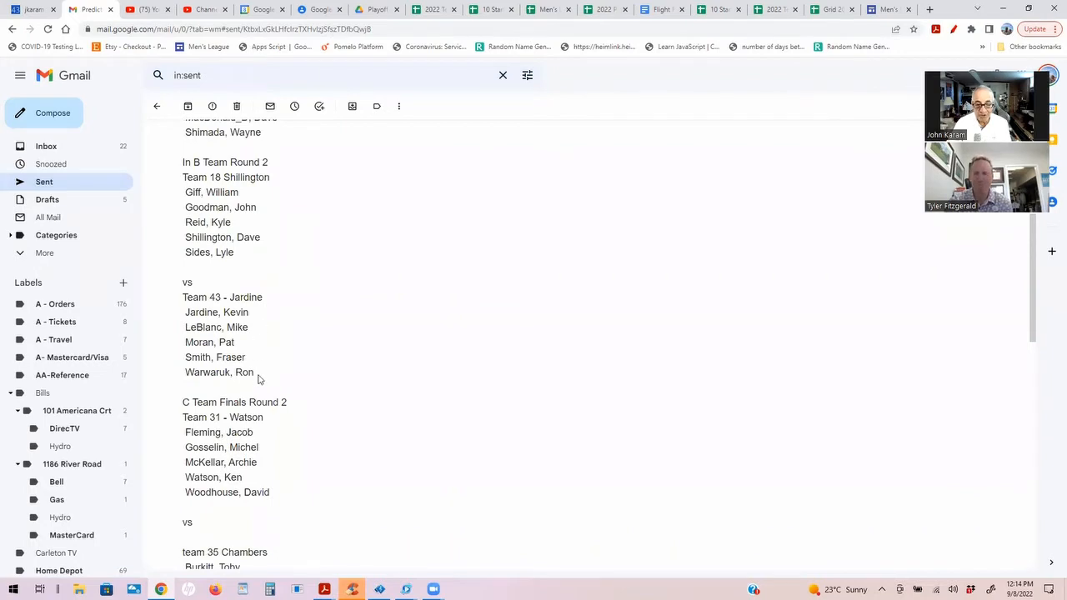
scroll(down, 3)
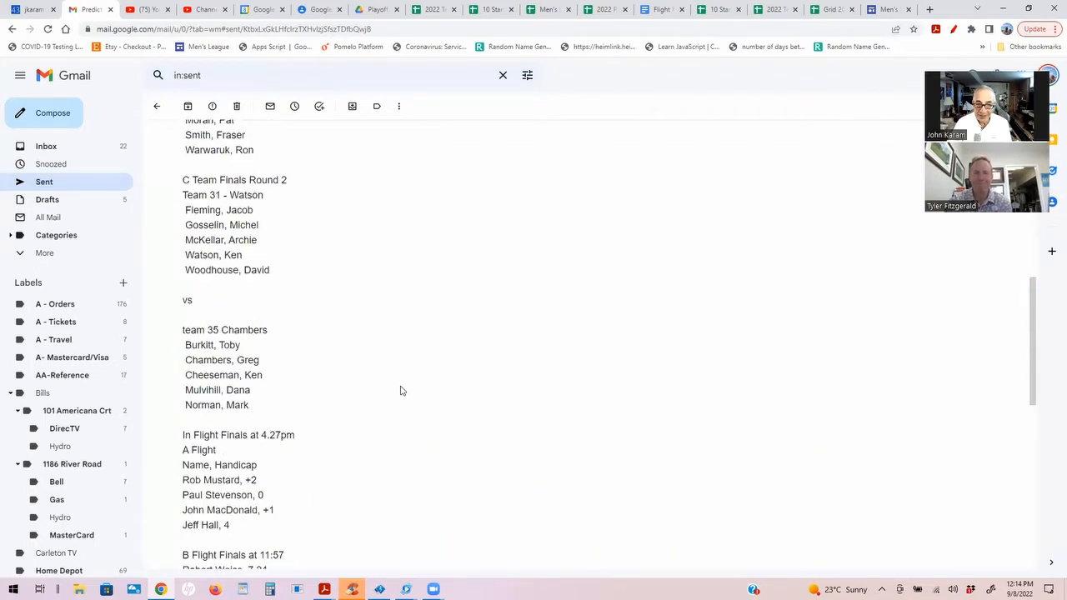
mouse_move(382, 299)
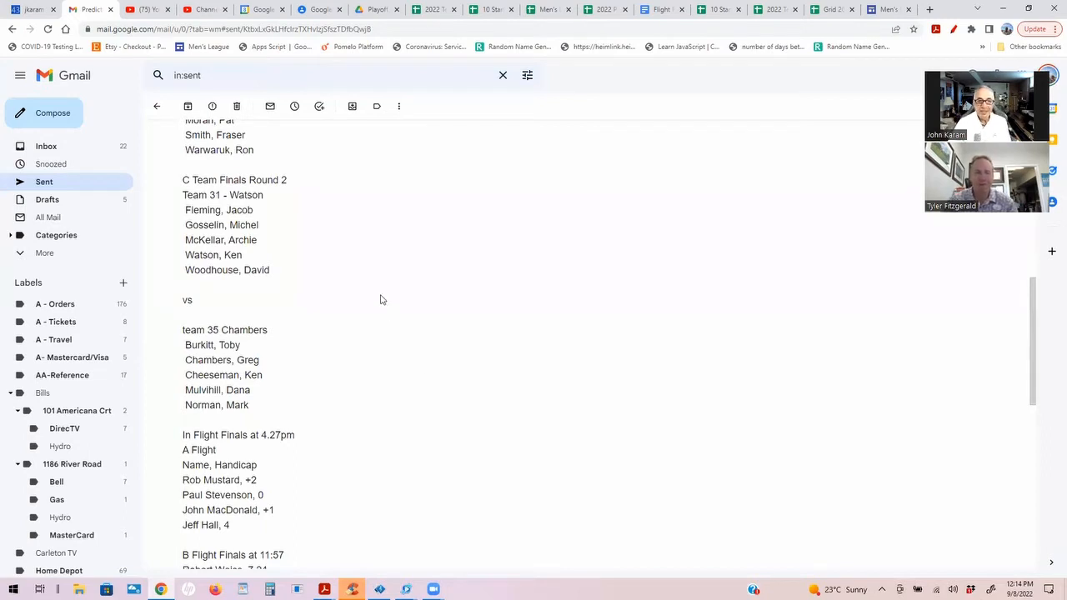
mouse_move(315, 217)
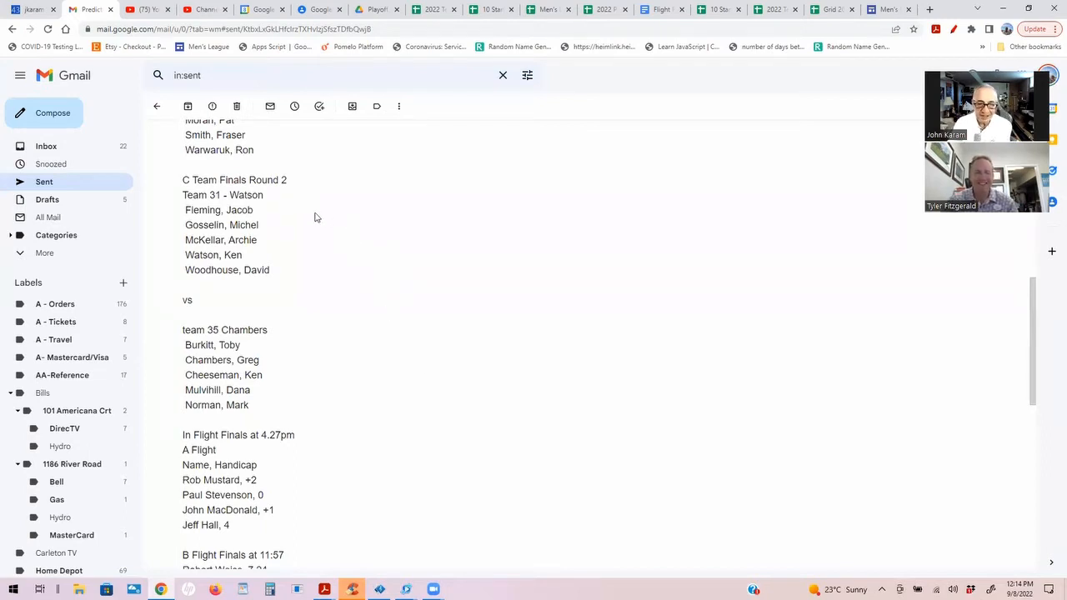
mouse_move(275, 225)
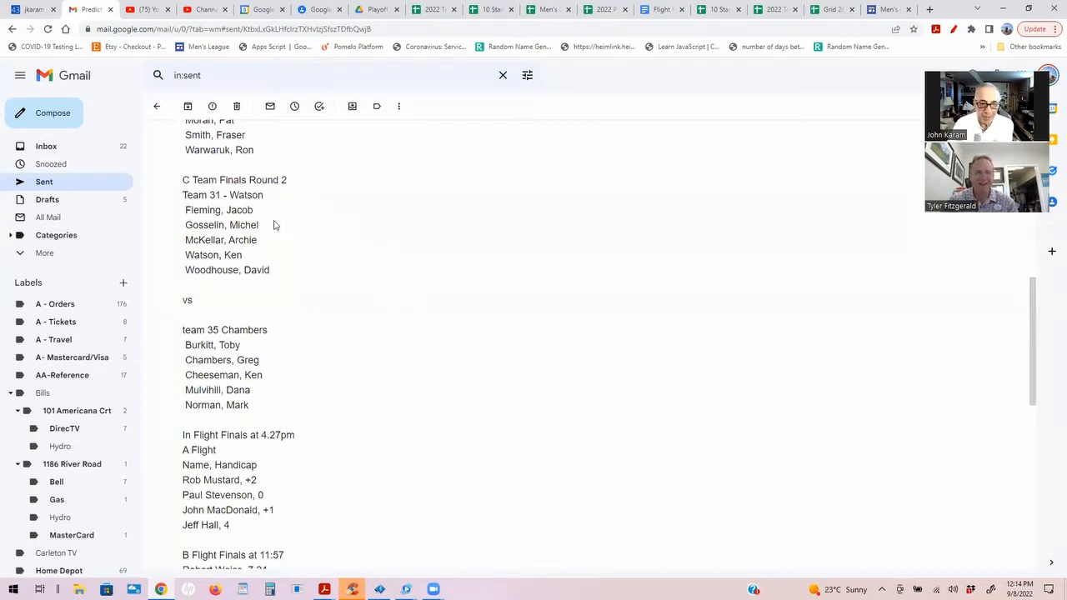
mouse_move(289, 275)
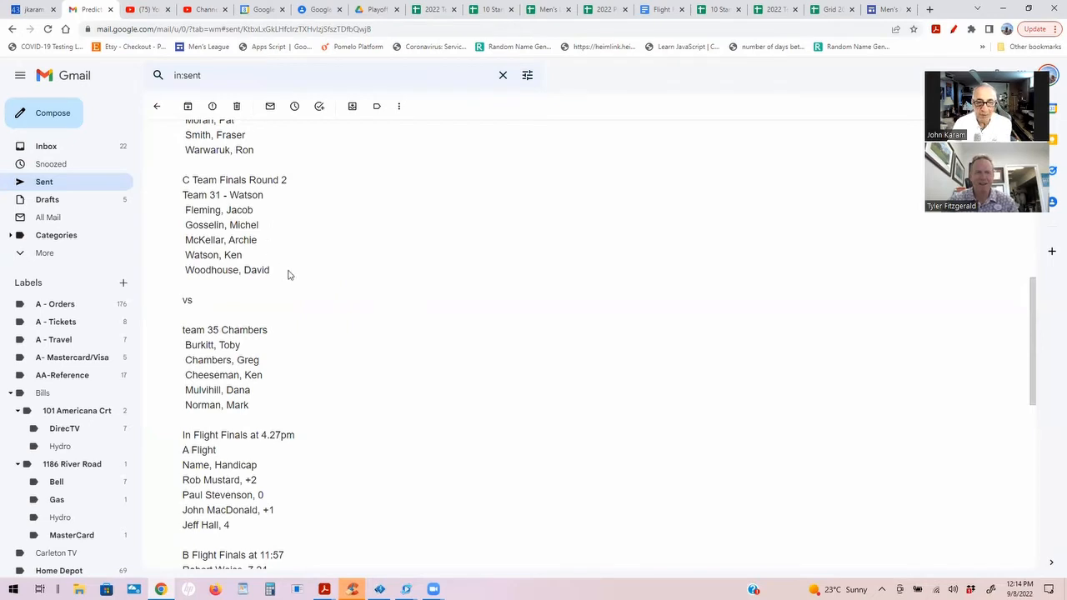
scroll(down, 3)
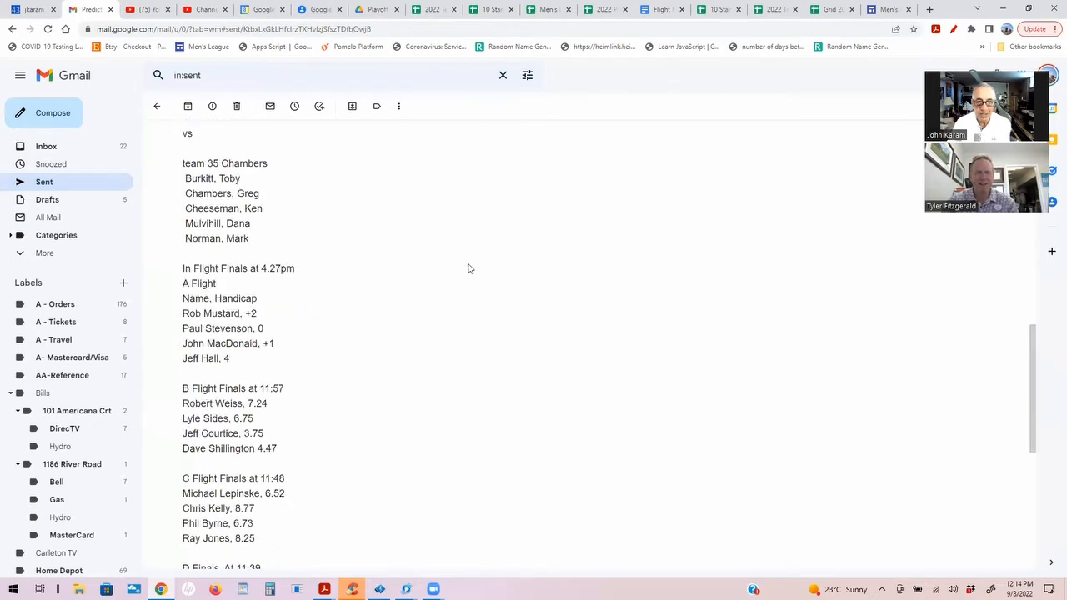
mouse_move(466, 251)
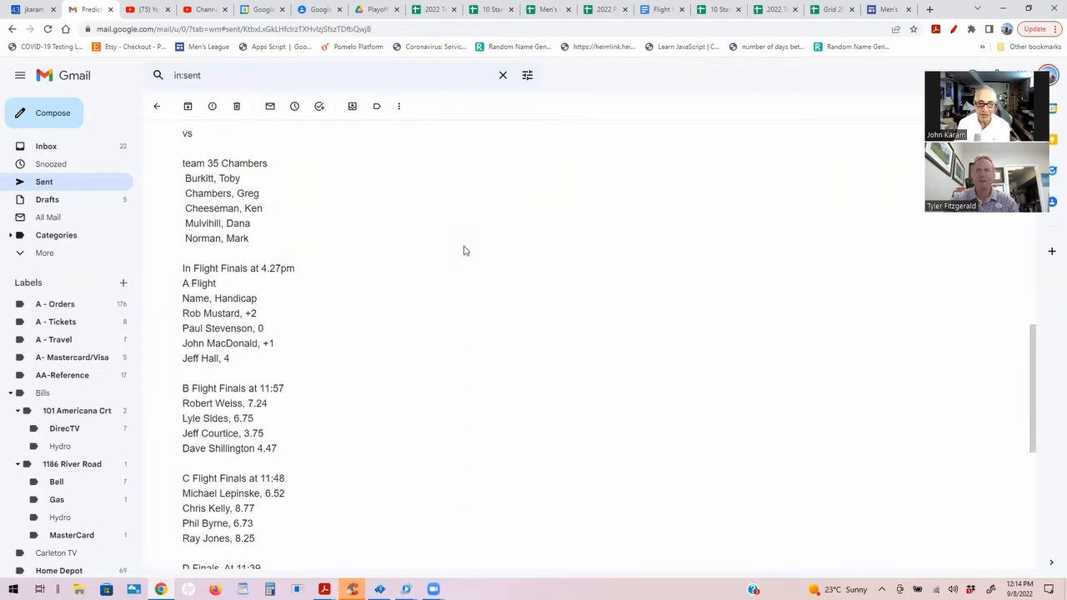
scroll(up, 3)
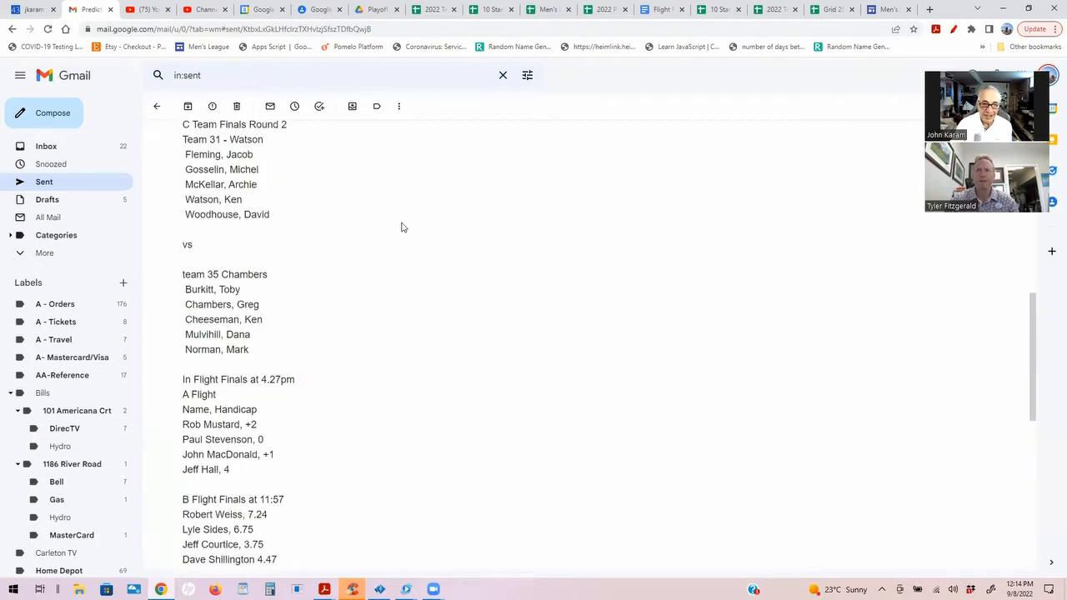
scroll(up, 3)
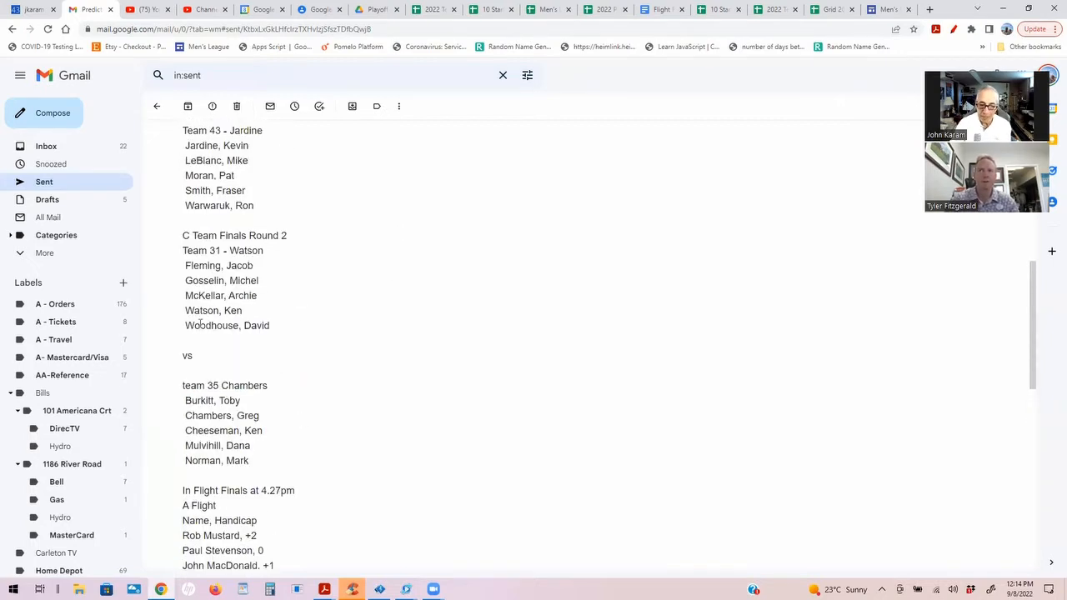
mouse_move(488, 312)
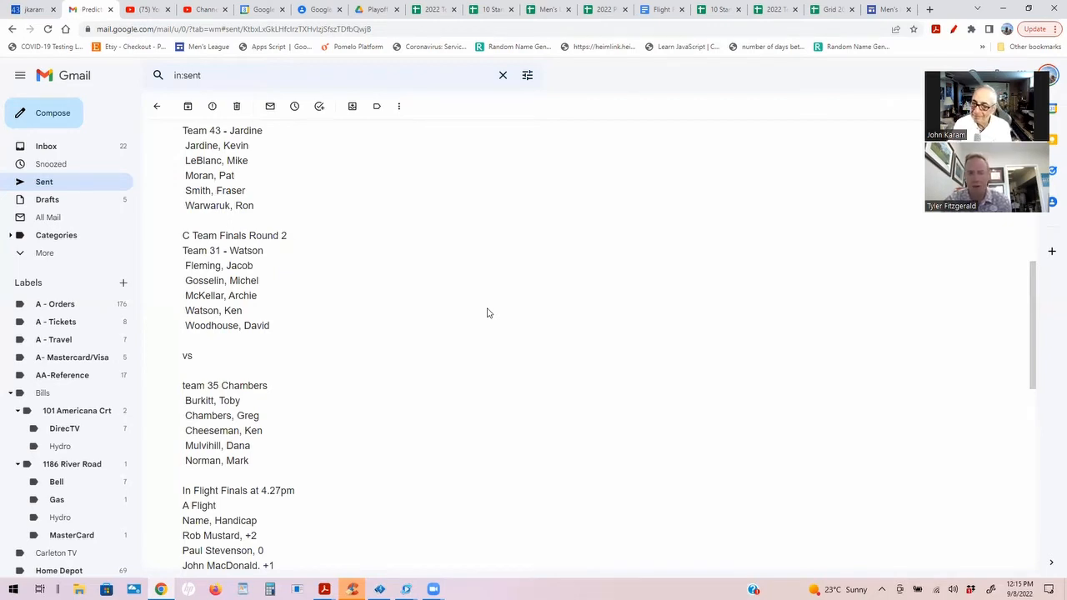
mouse_move(484, 326)
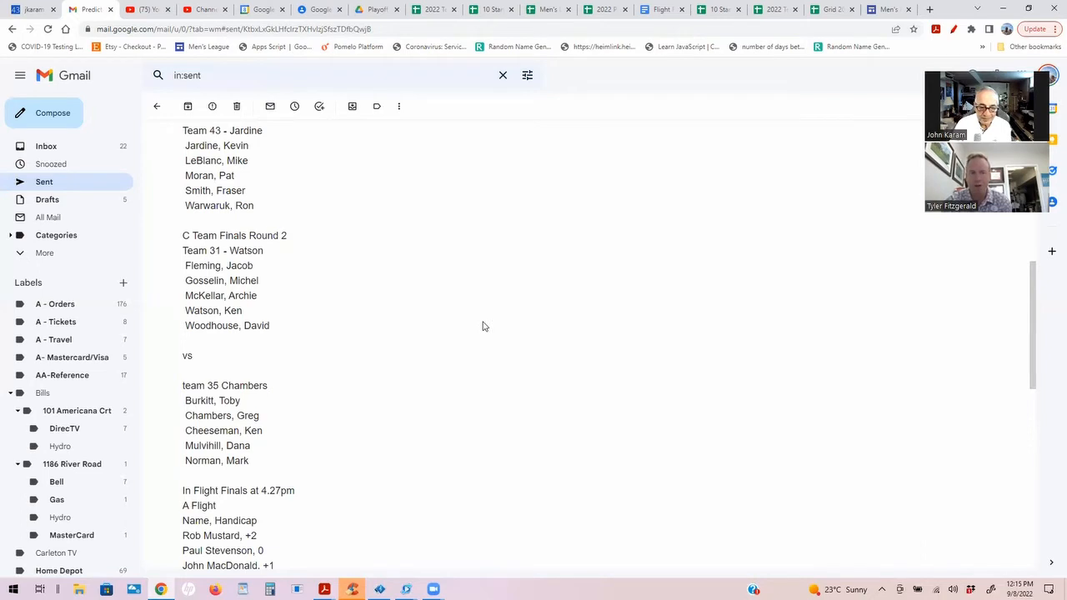
mouse_move(475, 336)
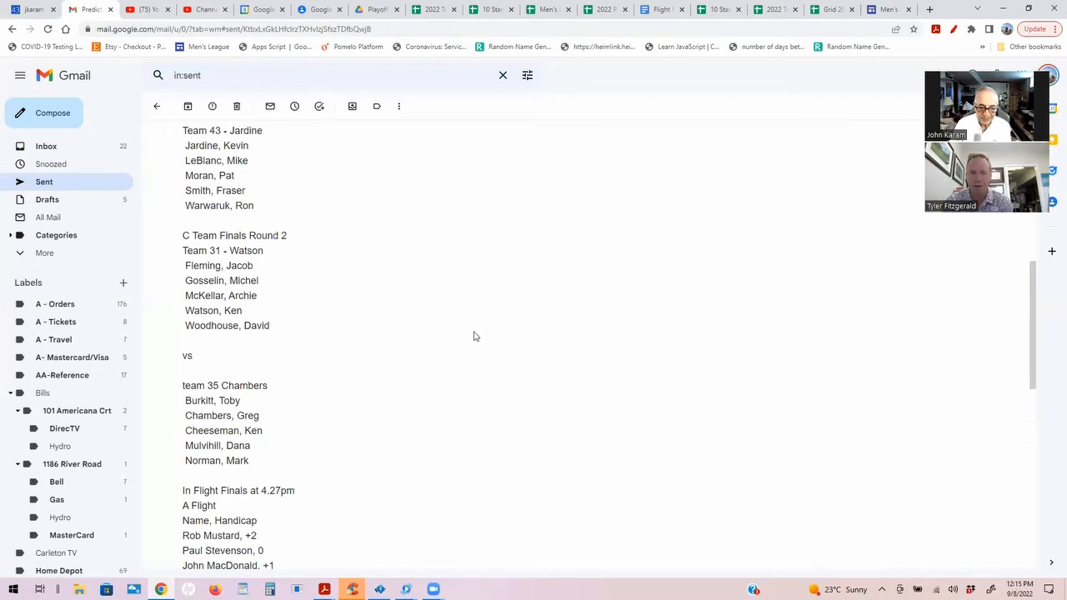
mouse_move(479, 336)
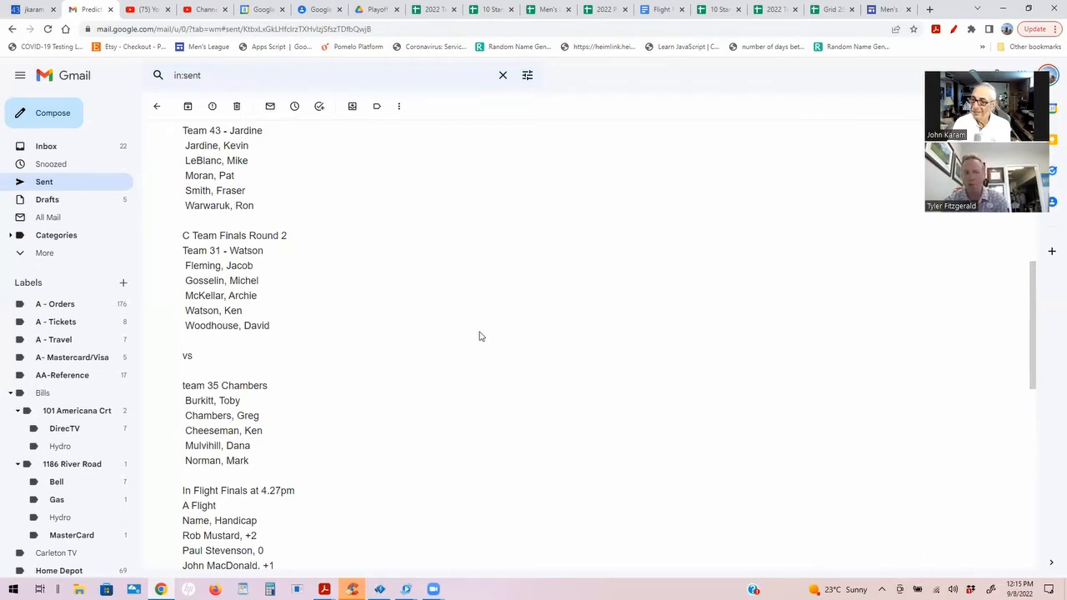
mouse_move(412, 369)
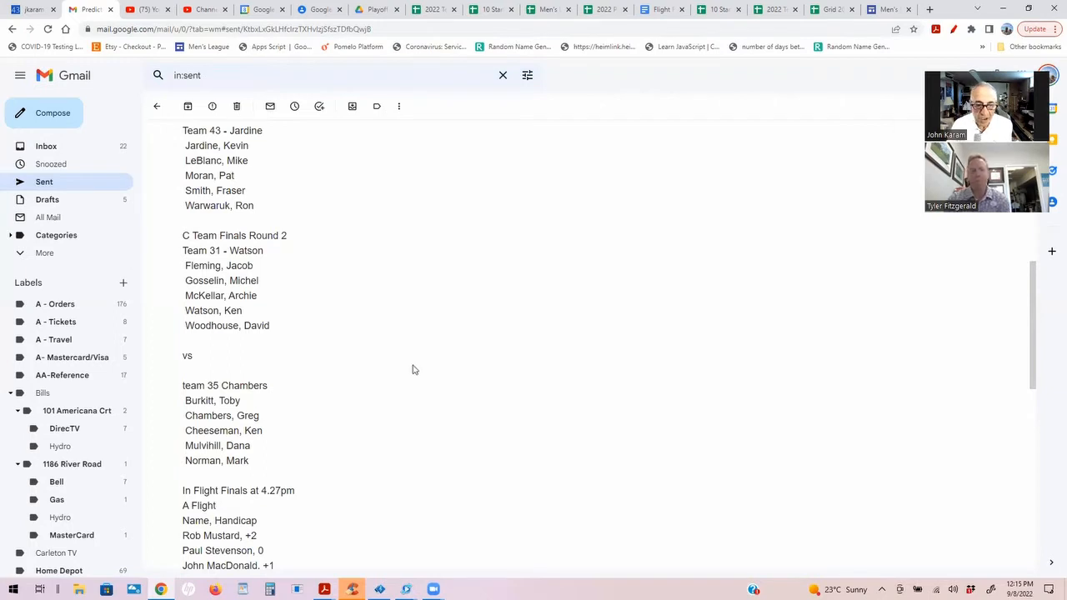
mouse_move(402, 384)
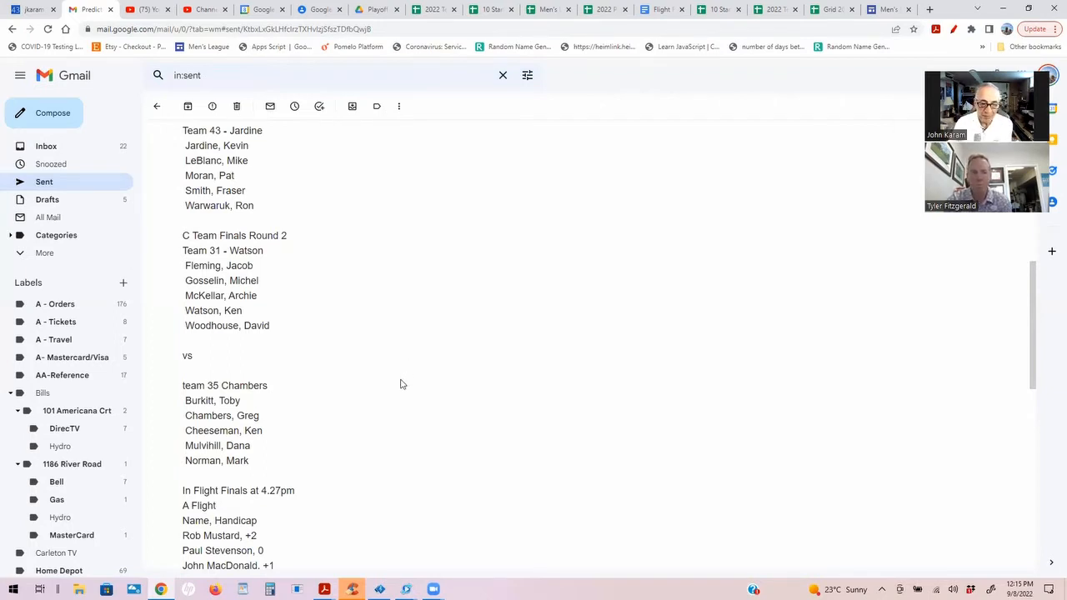
mouse_move(464, 401)
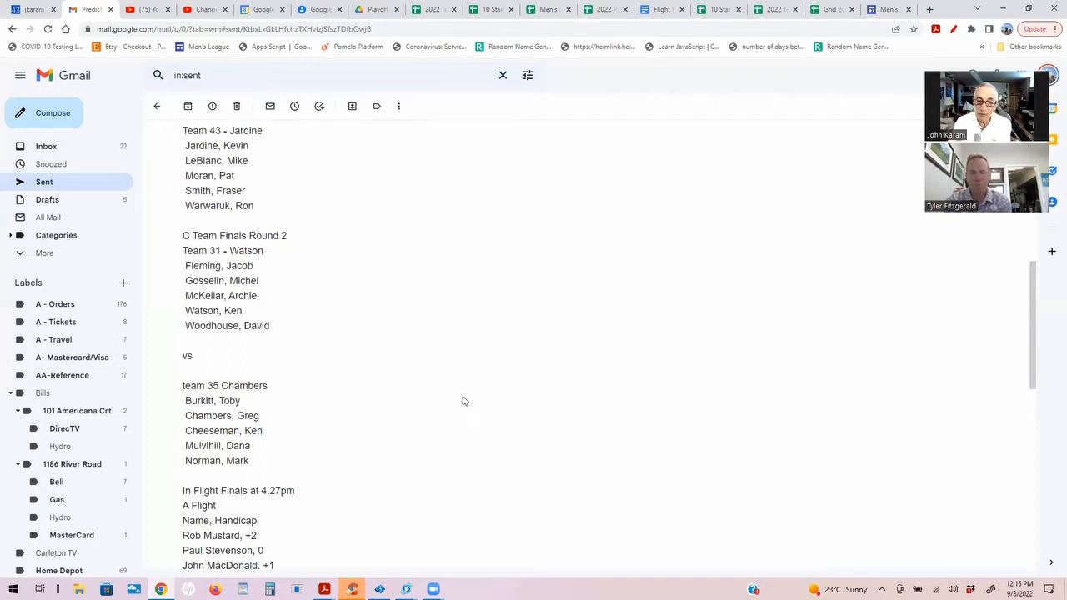
scroll(down, 3)
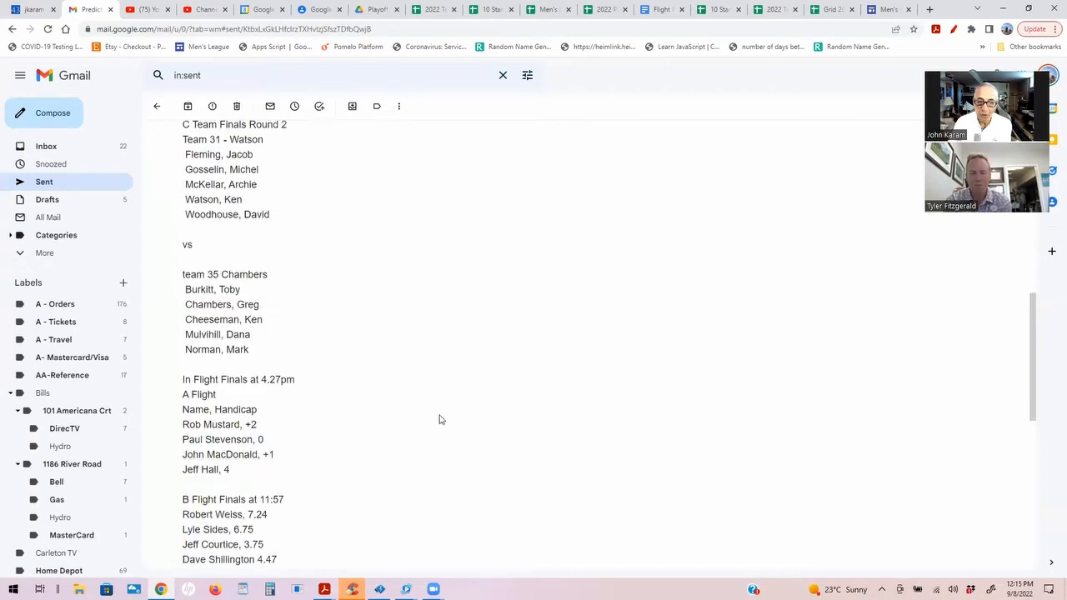
- Scroll through the C and D Flight Finals handicap lists to the sign-off
scroll(down, 3)
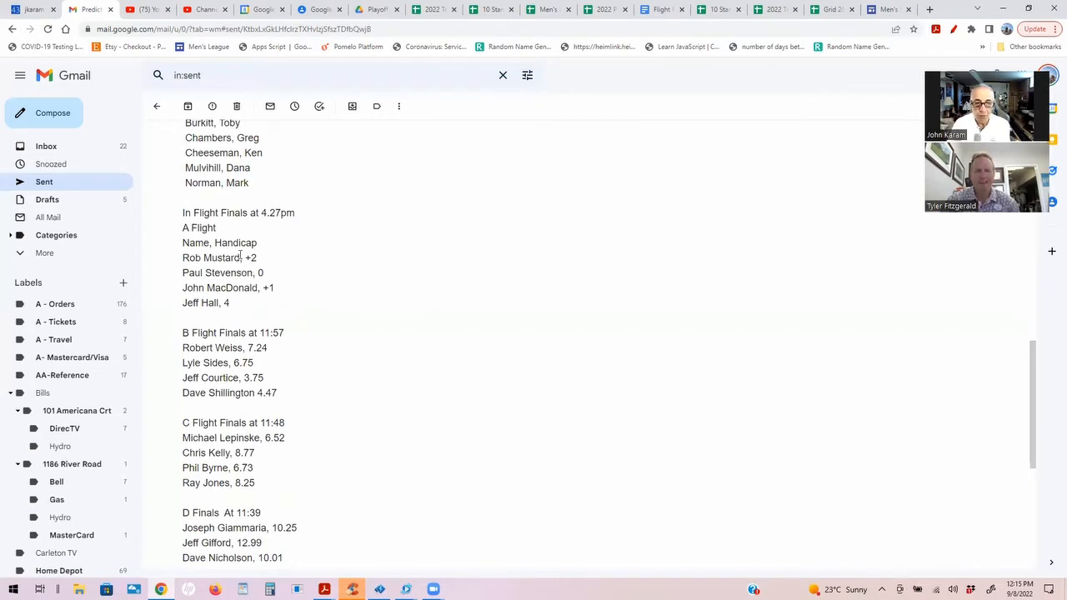
mouse_move(258, 261)
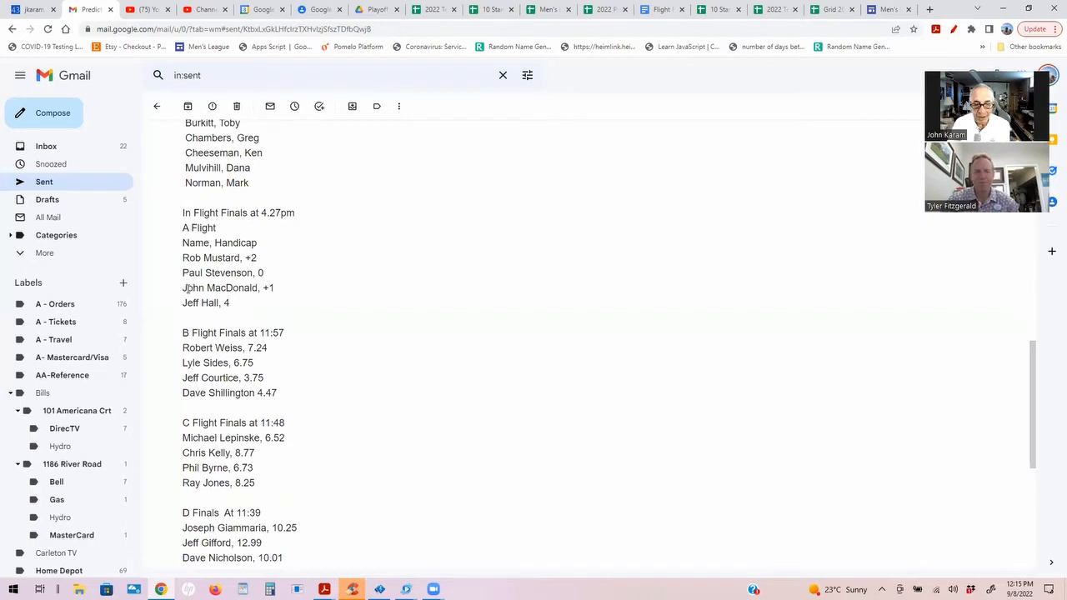
mouse_move(275, 296)
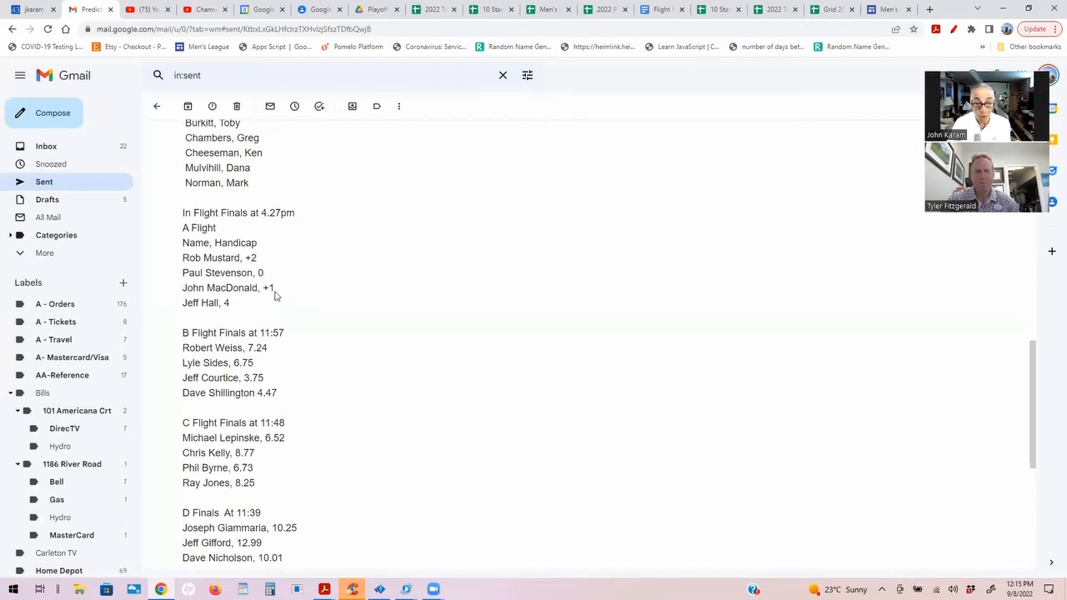
mouse_move(186, 304)
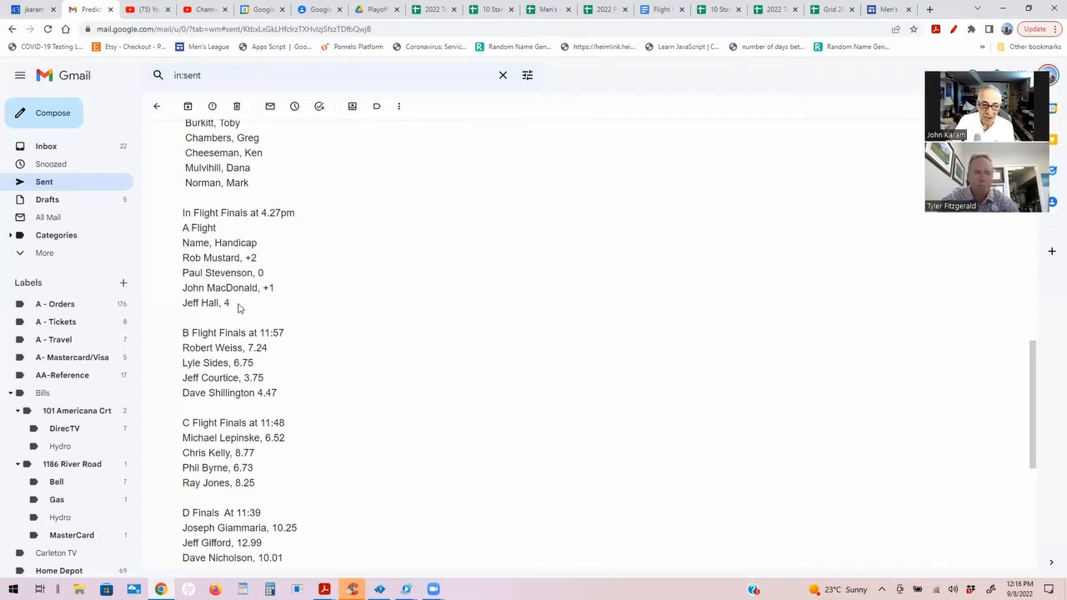
mouse_move(364, 351)
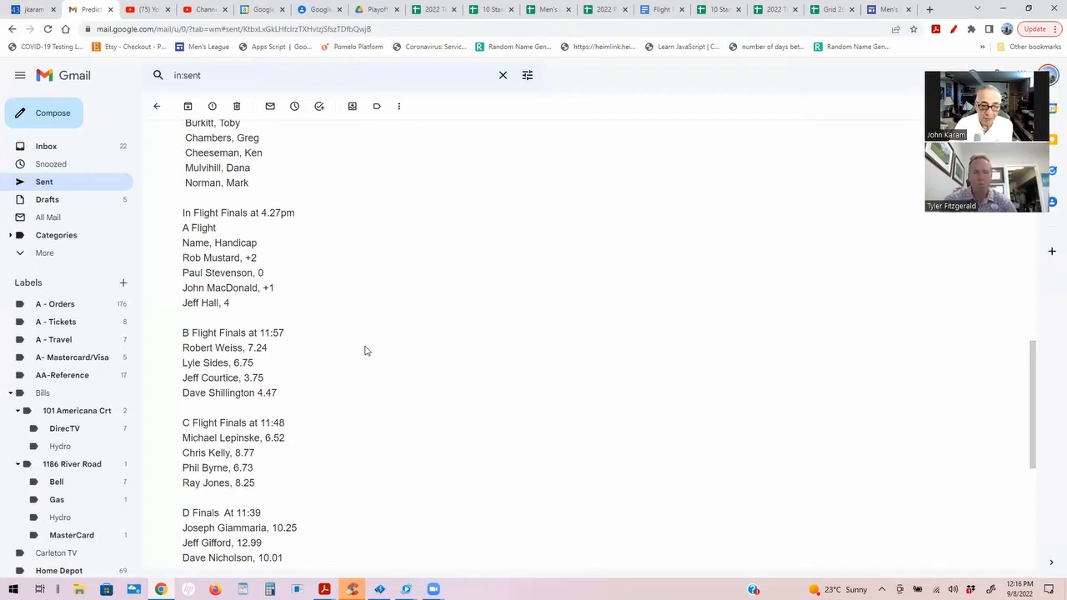
scroll(down, 3)
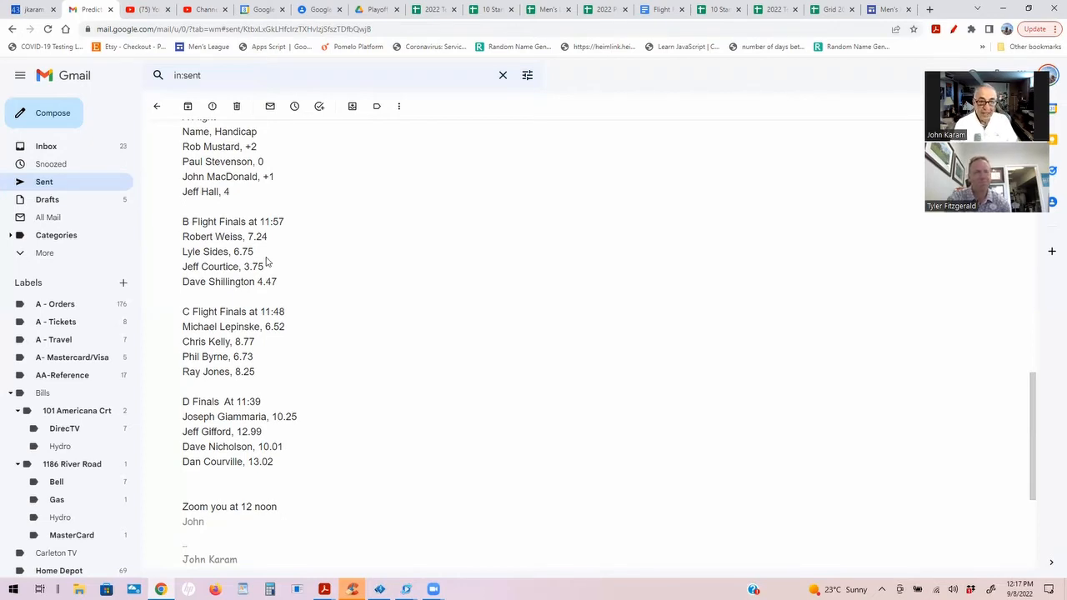
mouse_move(326, 281)
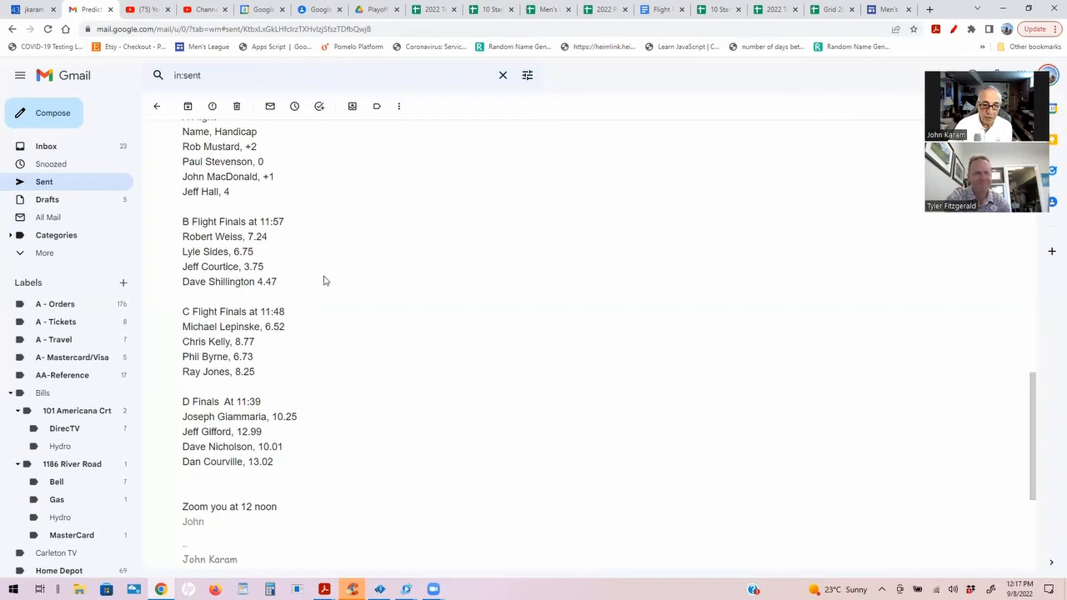
- Scroll to the signature, team logo and thank-you reply at the thread's end
scroll(down, 3)
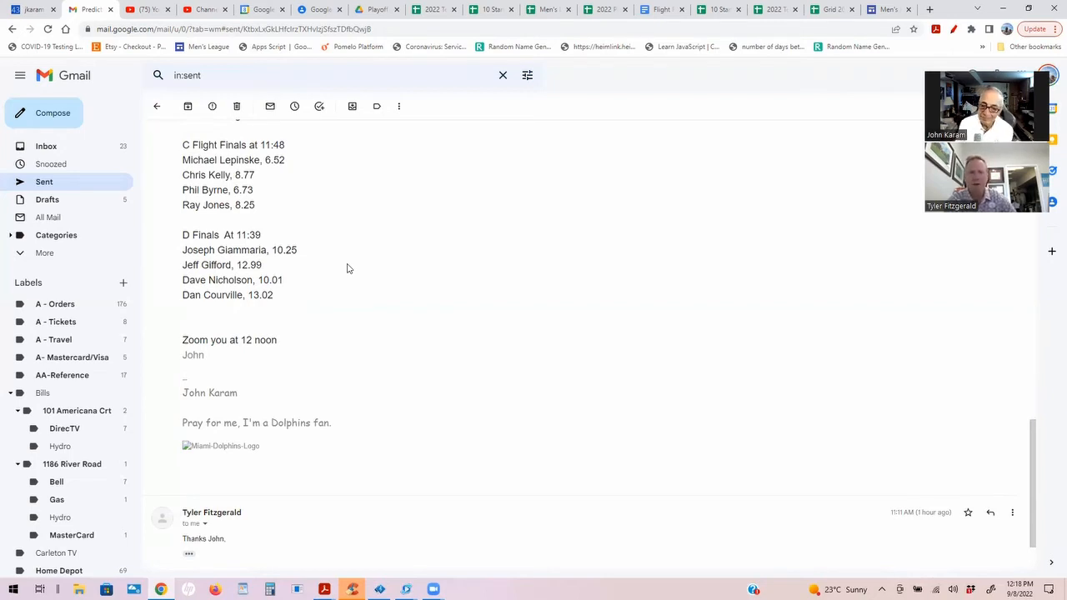
mouse_move(444, 271)
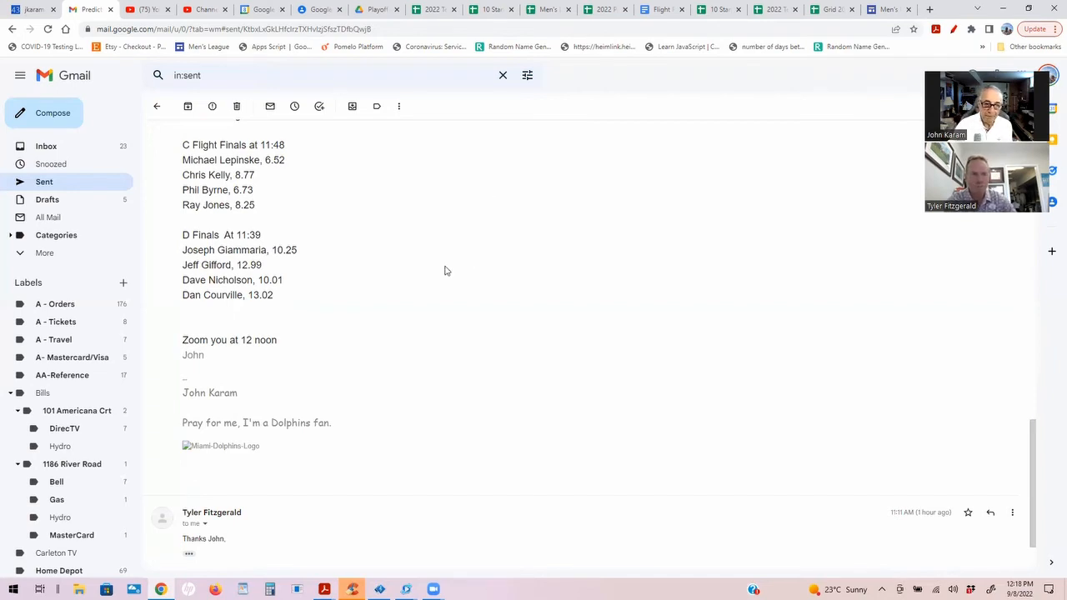
mouse_move(436, 283)
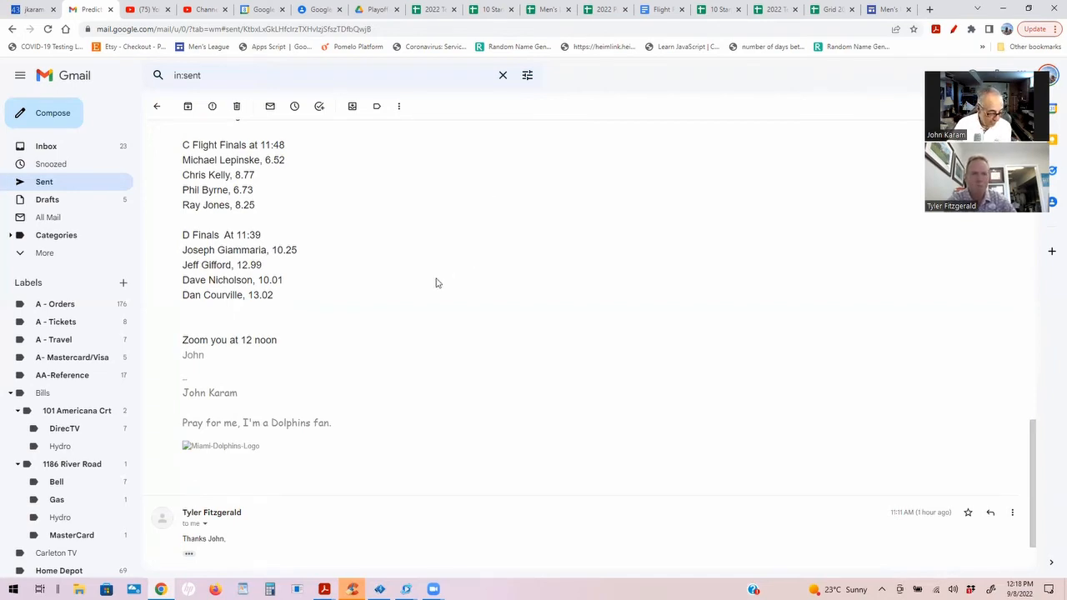
mouse_move(408, 316)
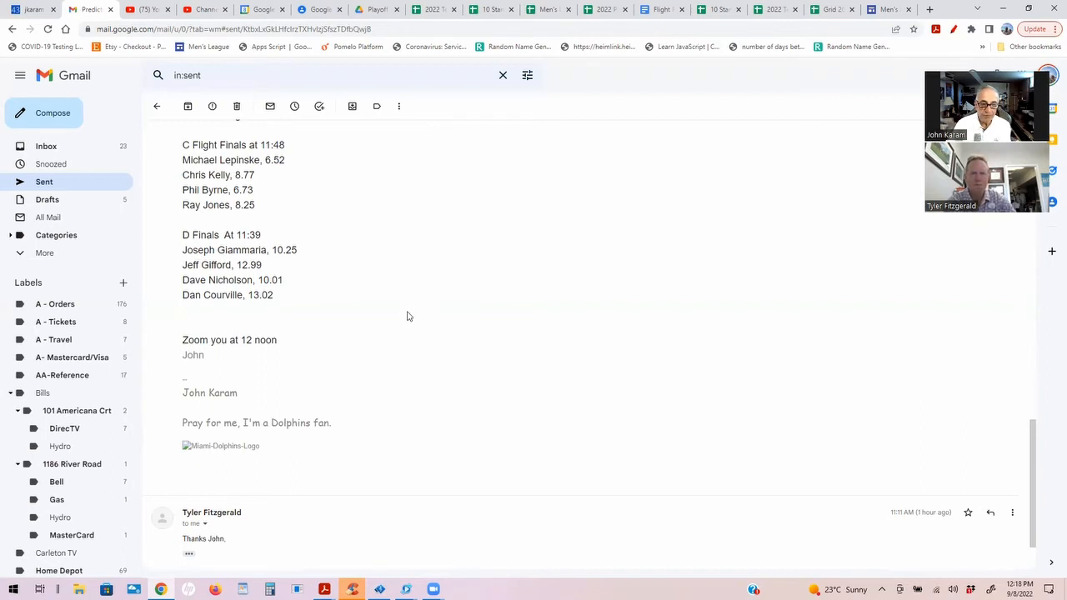
mouse_move(442, 298)
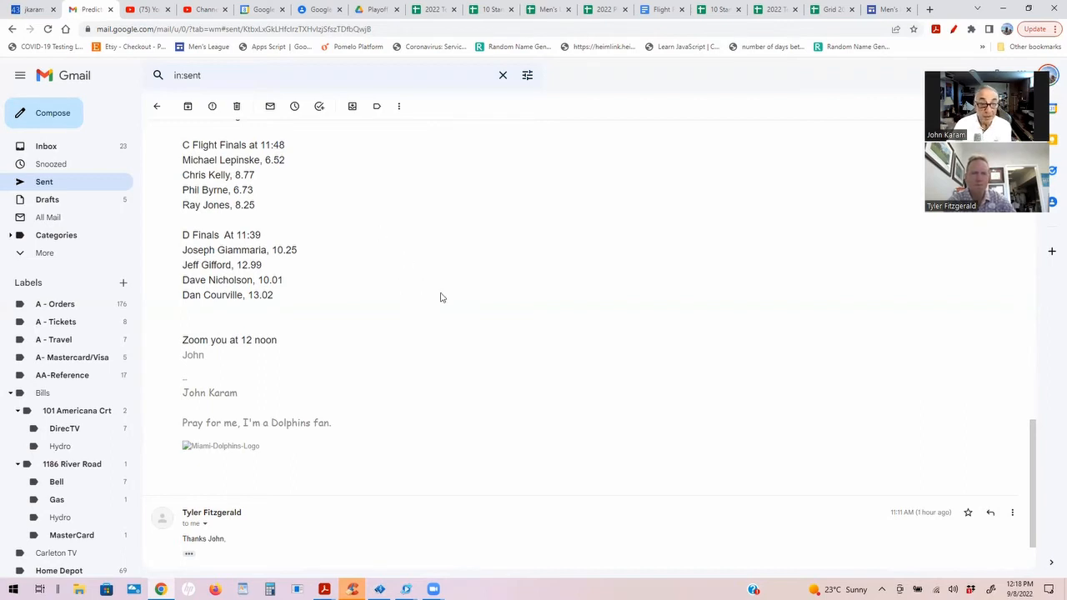
mouse_move(442, 304)
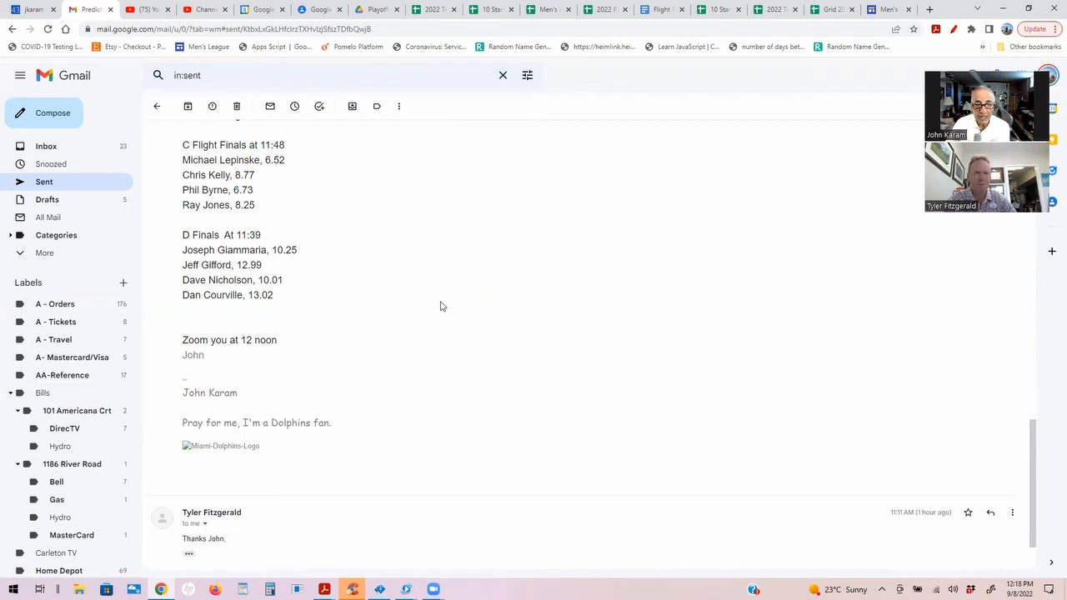
mouse_move(434, 298)
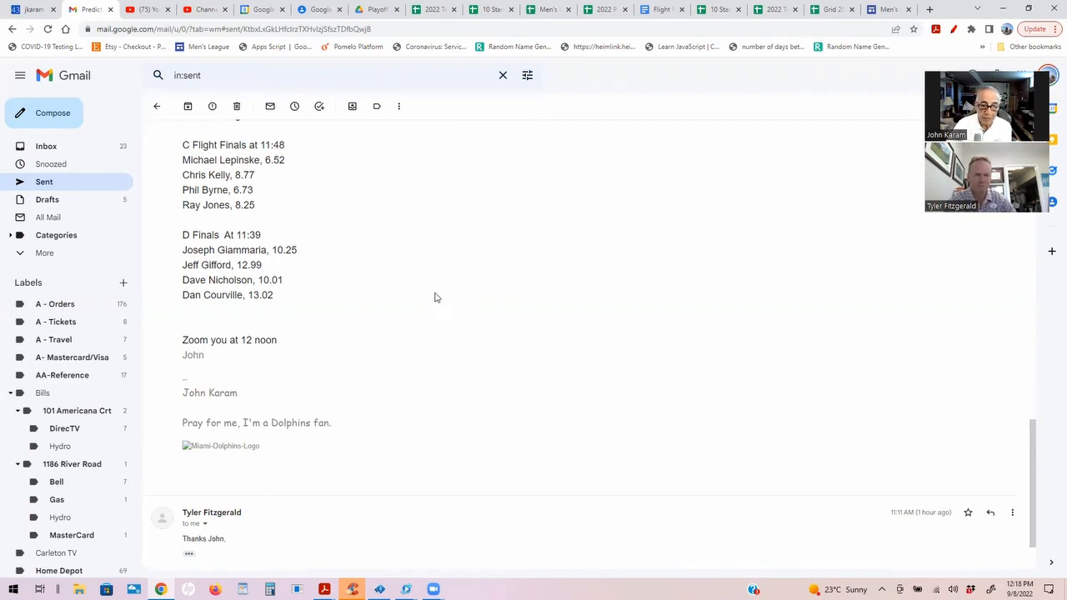
mouse_move(411, 269)
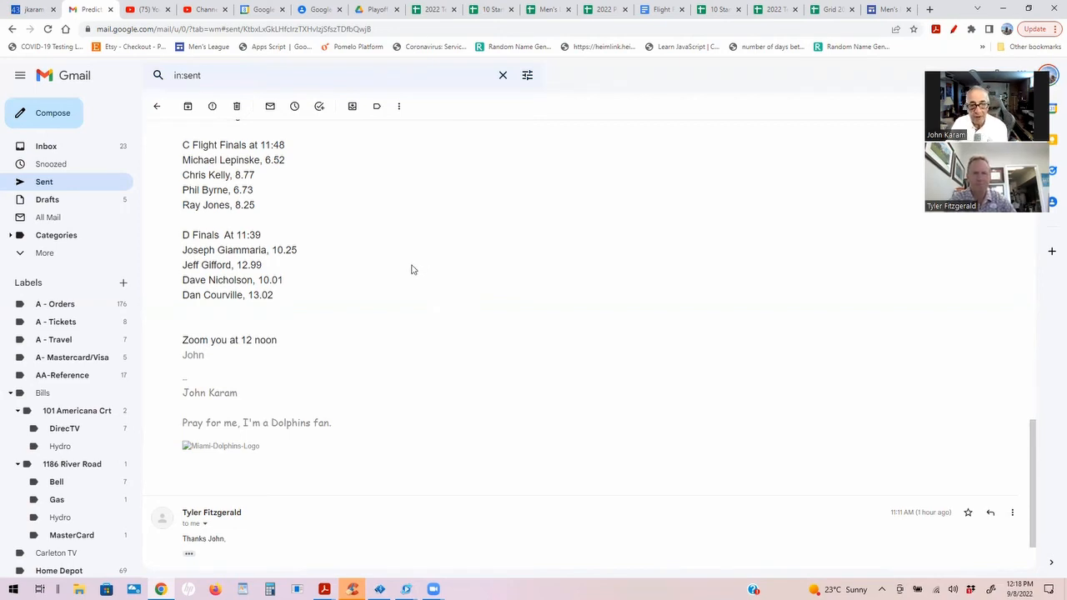
mouse_move(332, 242)
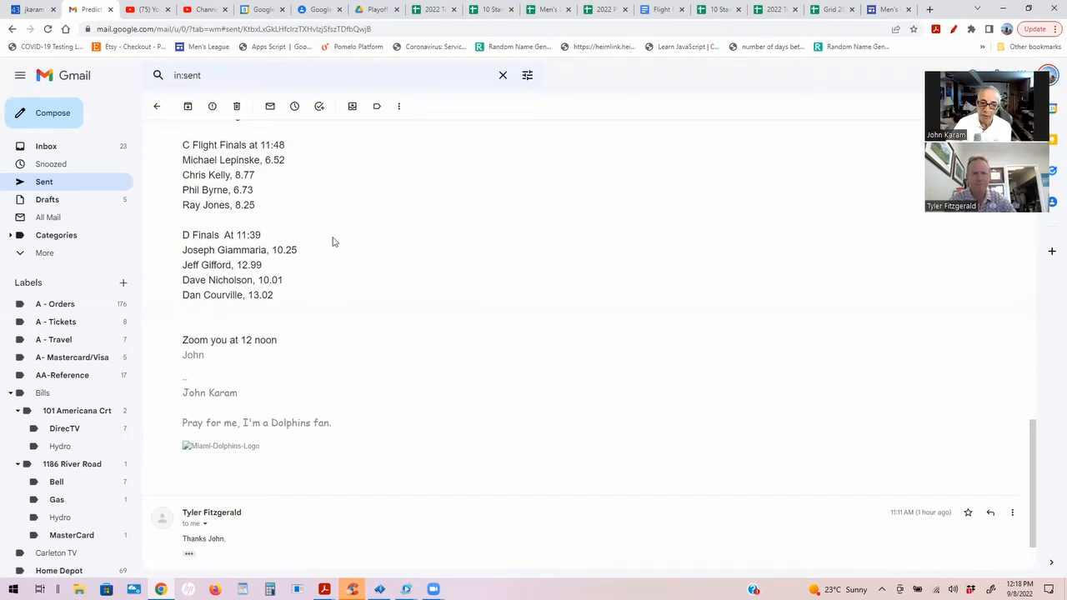
mouse_move(324, 249)
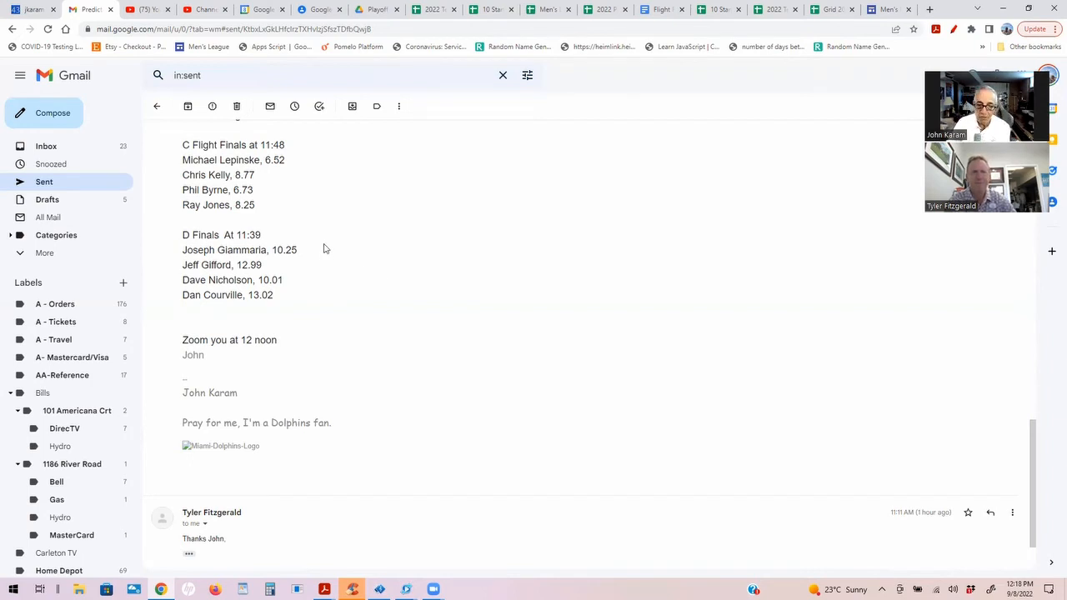
mouse_move(309, 282)
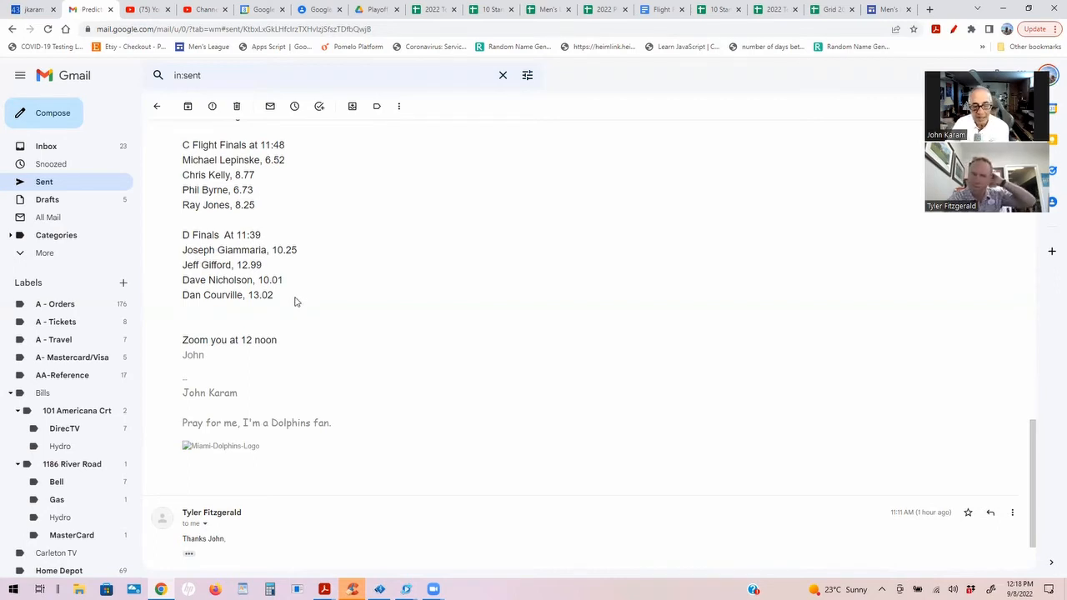
mouse_move(380, 304)
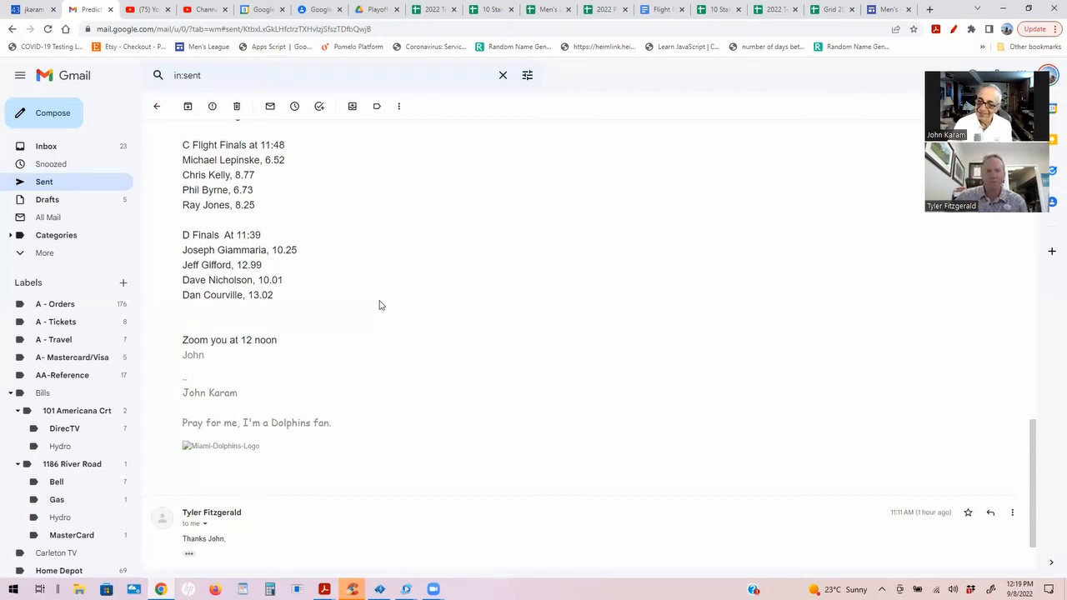
mouse_move(603, 83)
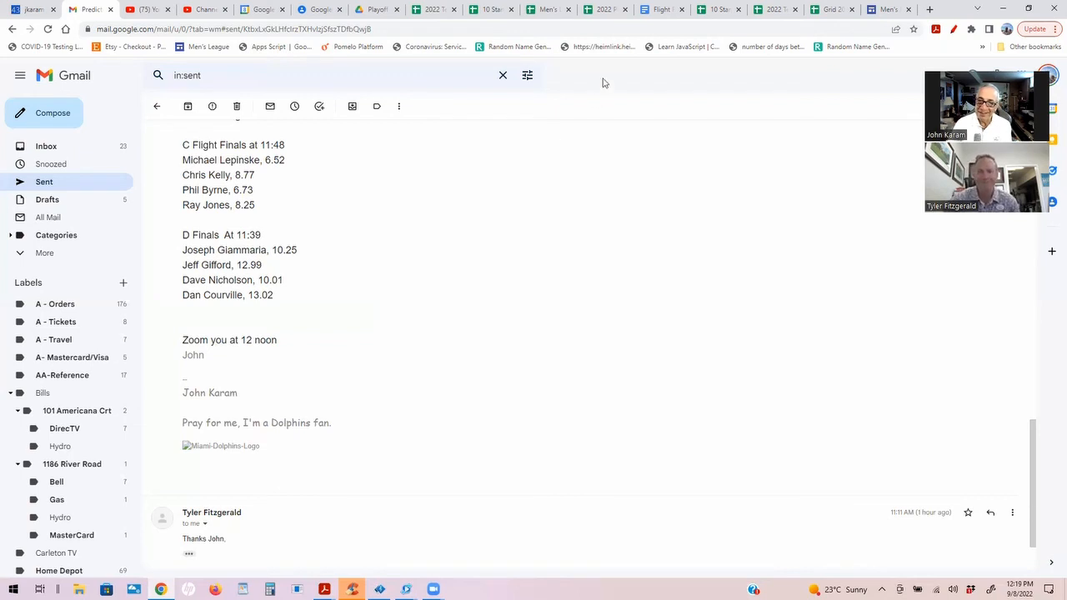